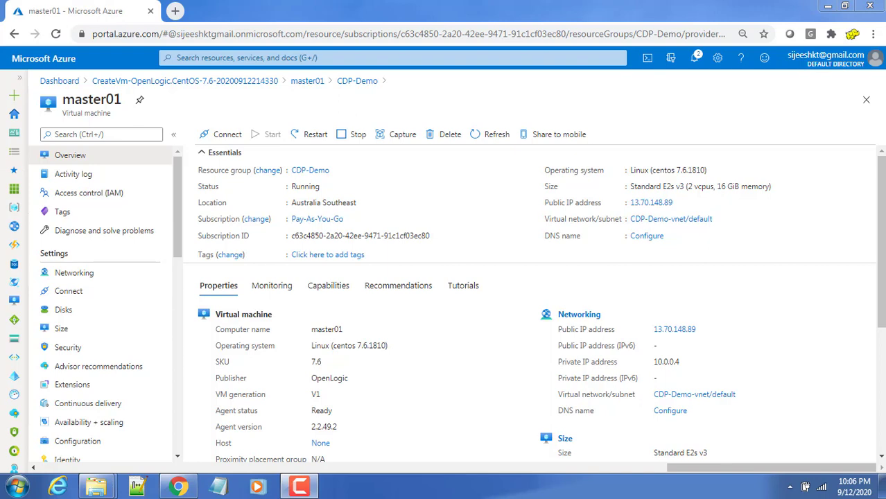
mouse_move(672, 387)
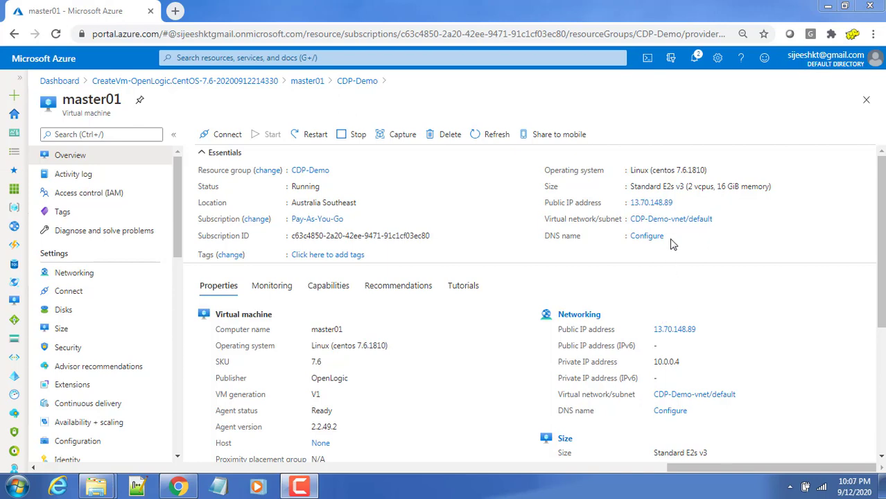
mouse_move(652, 202)
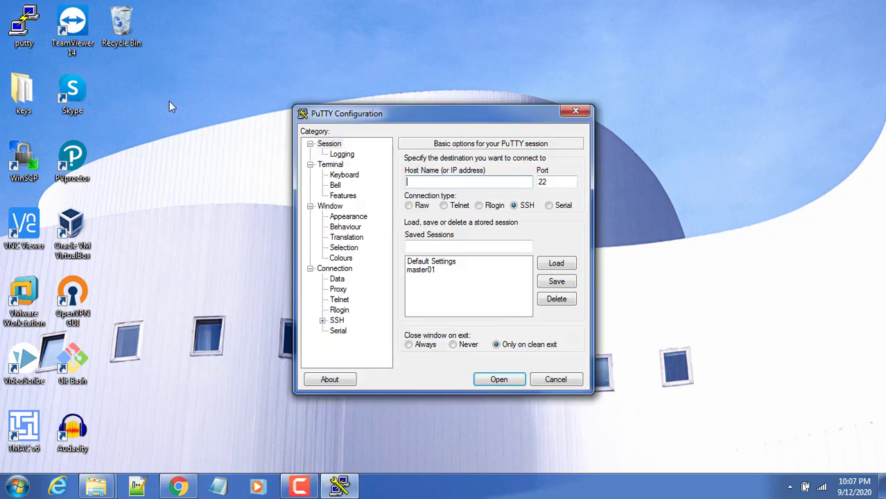
Paste 13.70.148.89 as the host name and load the cdp-demo.ppk private key
right_click(468, 182)
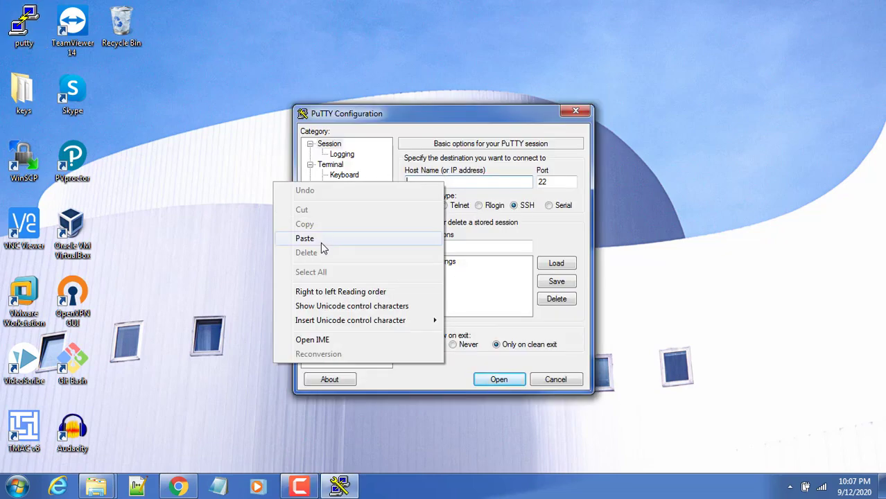
left_click(304, 239)
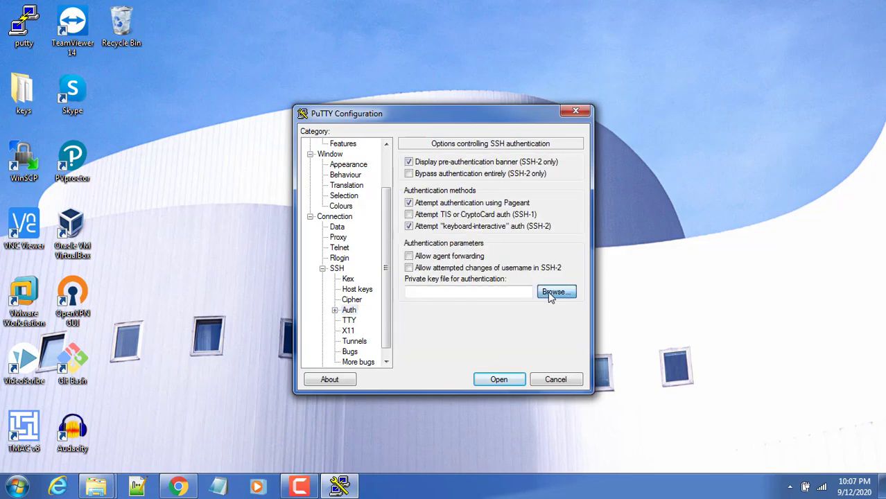
left_click(555, 291)
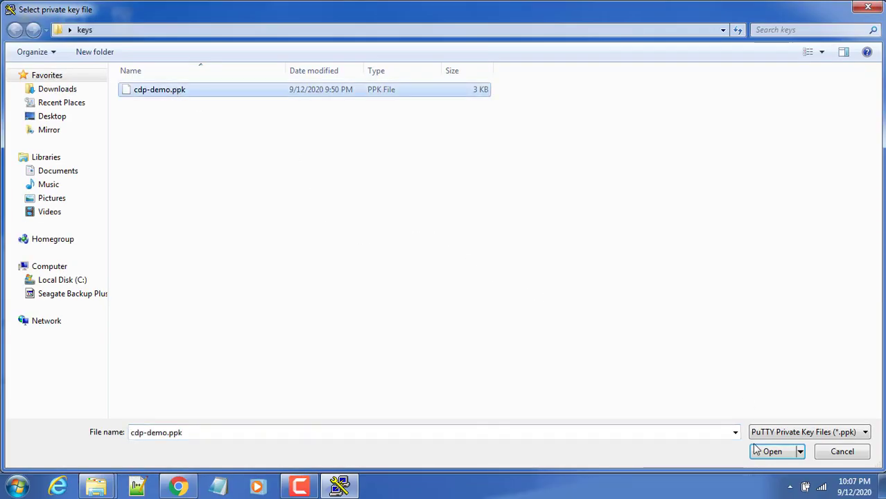
left_click(771, 451)
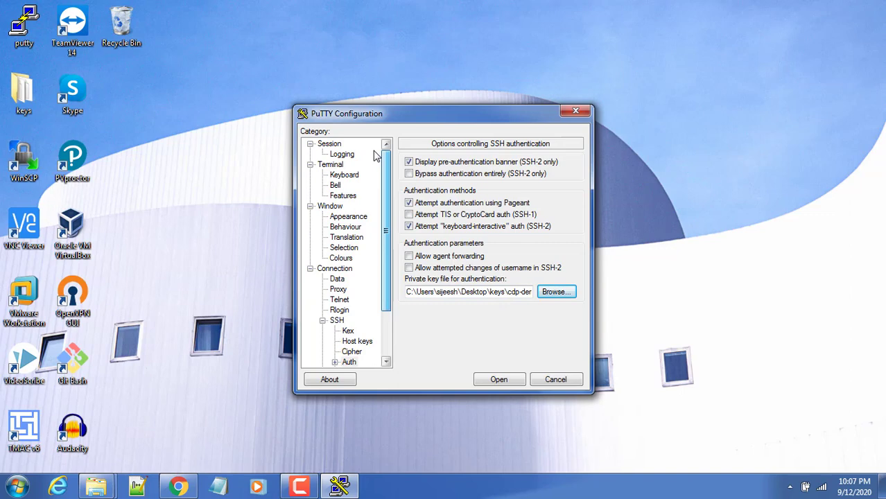
left_click(329, 144)
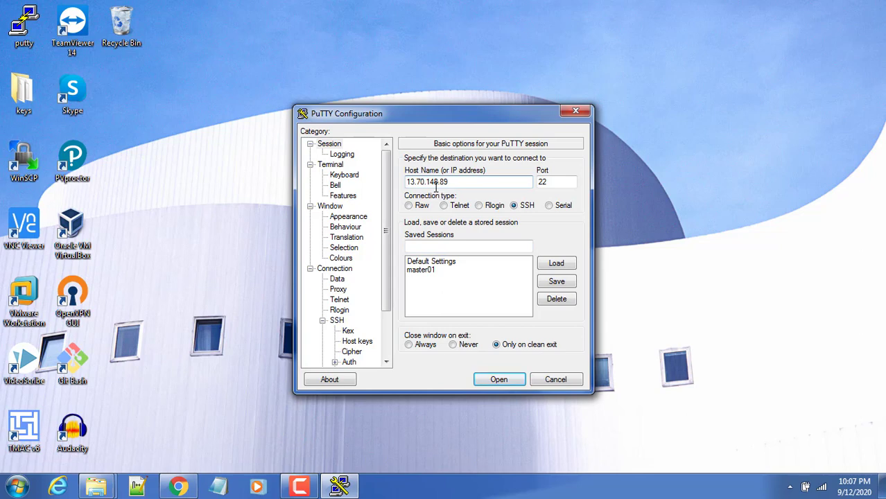
Prefix the host with vmadmin@, save the session as master01, and connect
type("v")
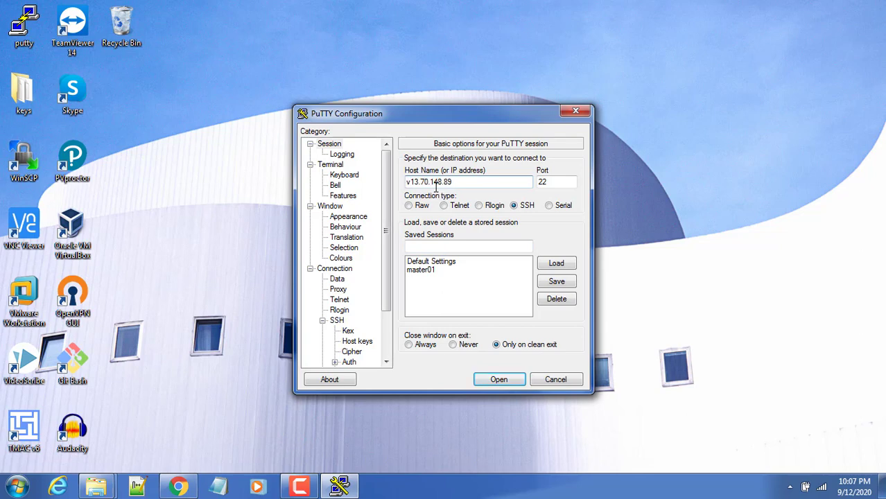
type("vmadmin@")
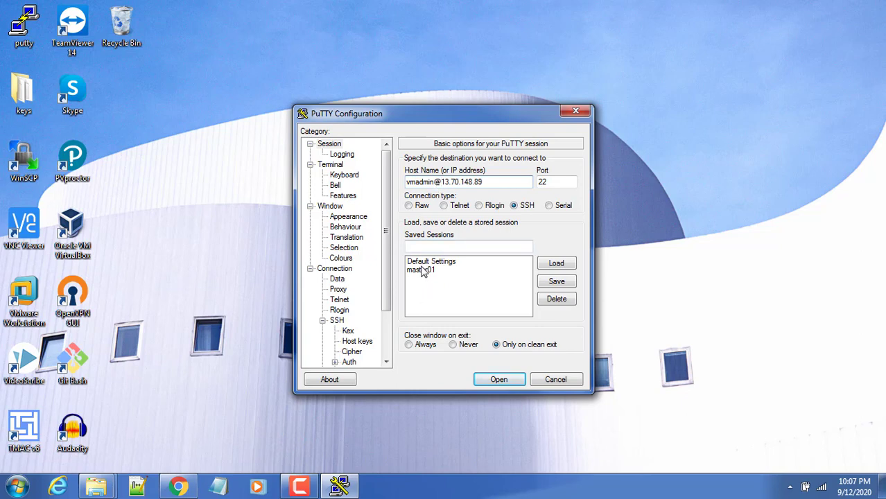
type("mas")
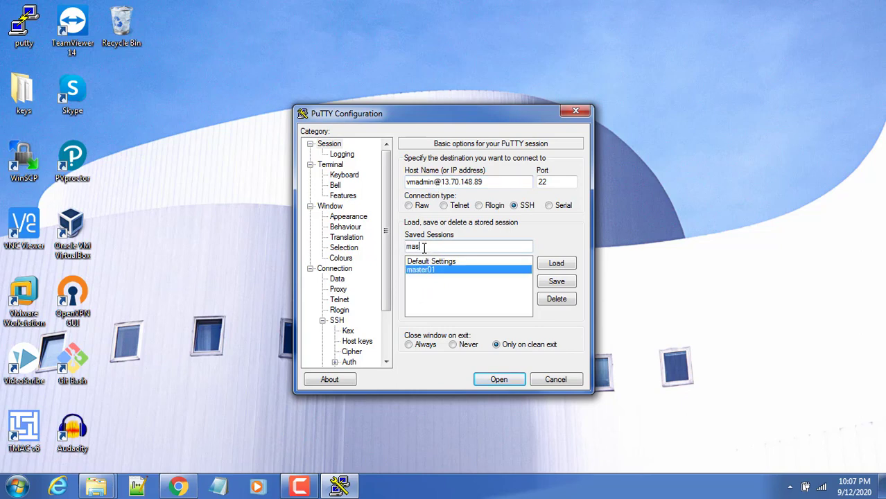
type("ter0")
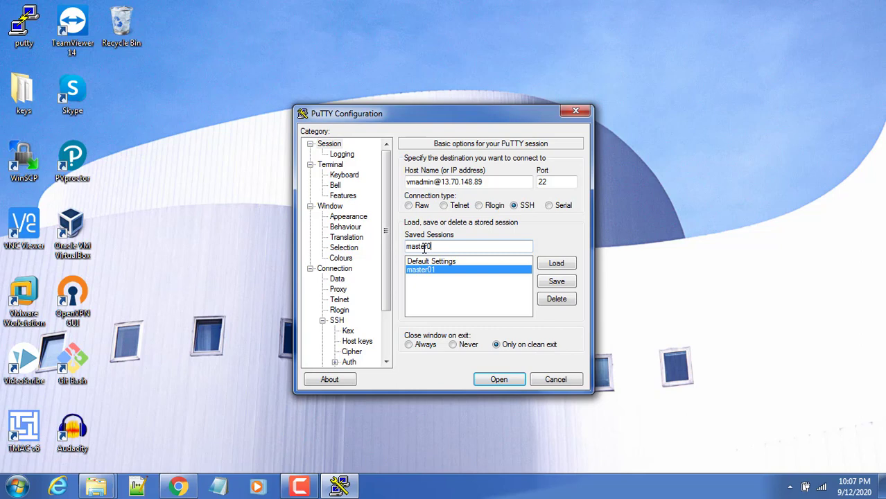
left_click(556, 281)
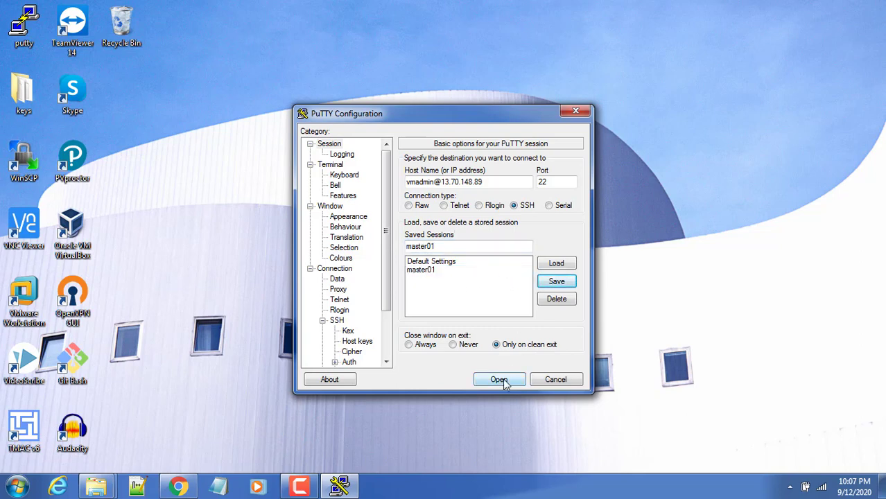
left_click(499, 379)
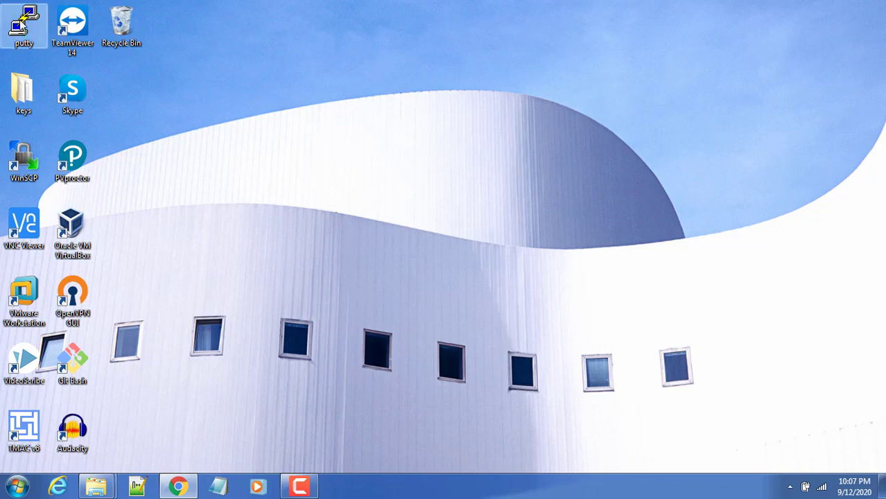
Relaunch PuTTY, open the master01 session, and close it after vmadmin's key login succeeds
double_click(23, 25)
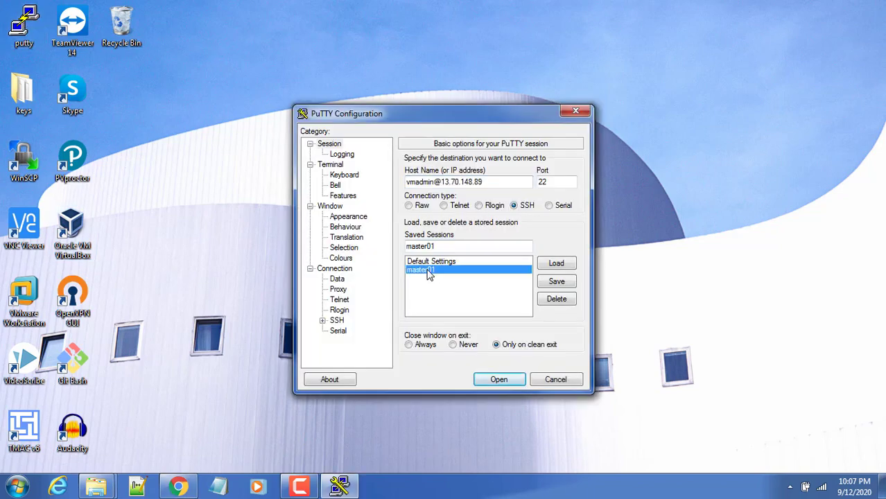
left_click(498, 379)
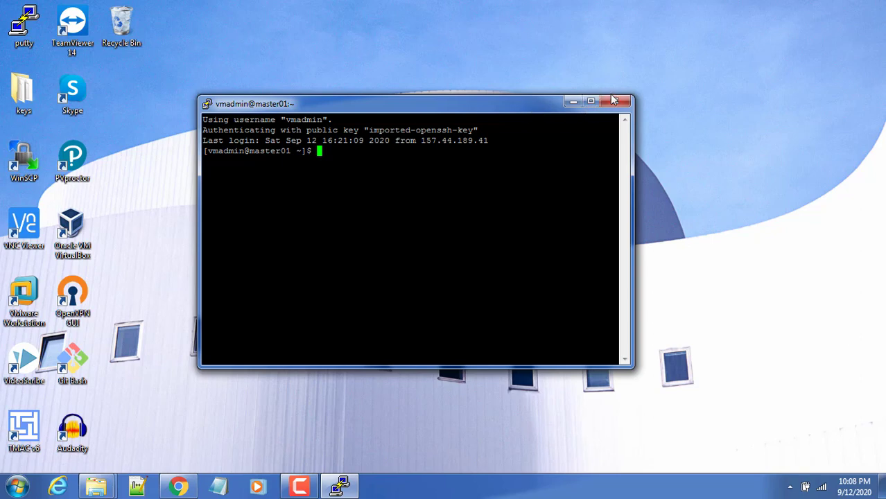
left_click(614, 101)
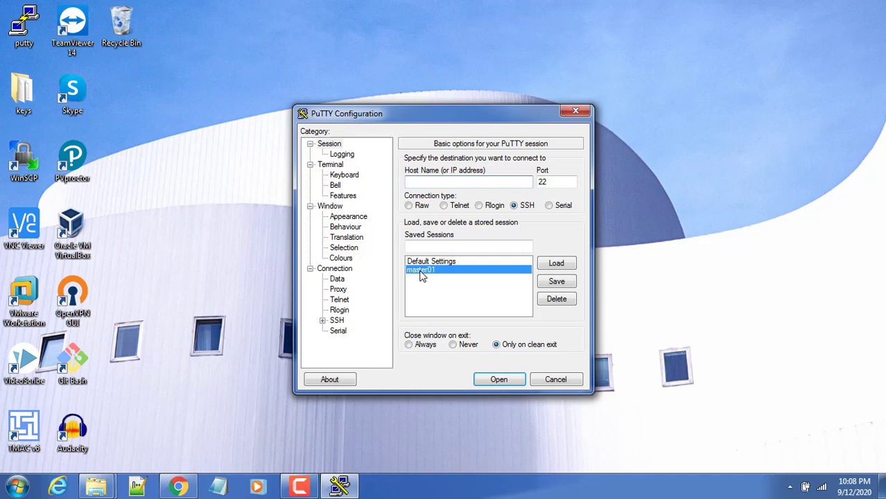
Give master01 a 12-point Courier New font and system colours, save, then cancel
left_click(556, 263)
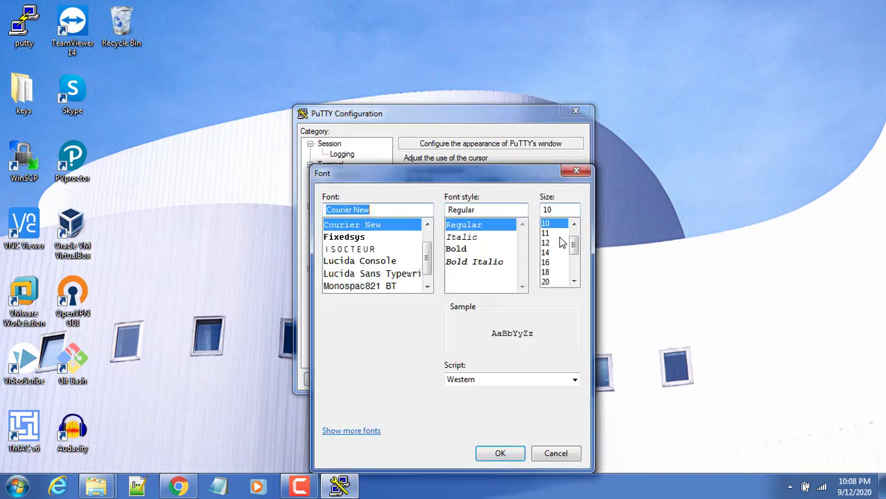
left_click(499, 454)
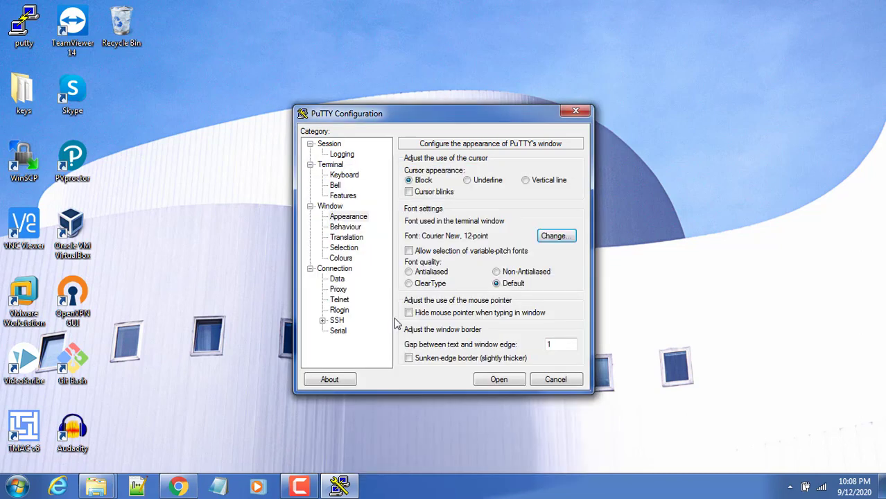
left_click(341, 258)
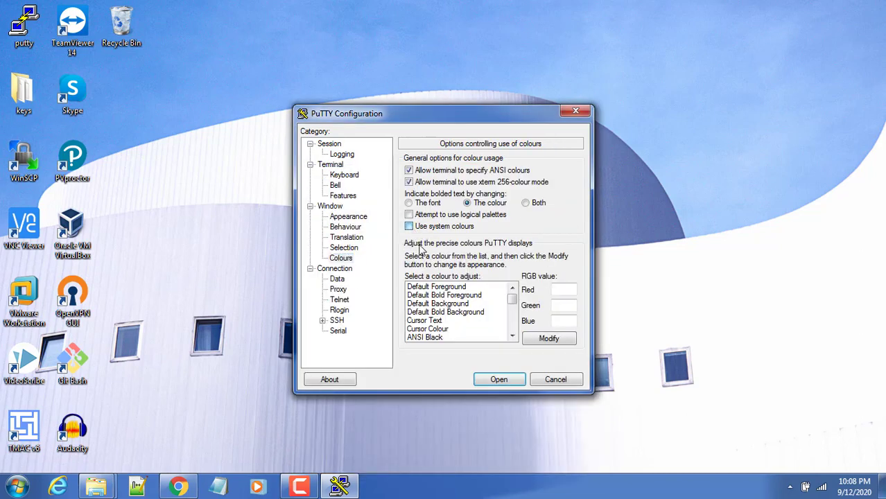
left_click(409, 226)
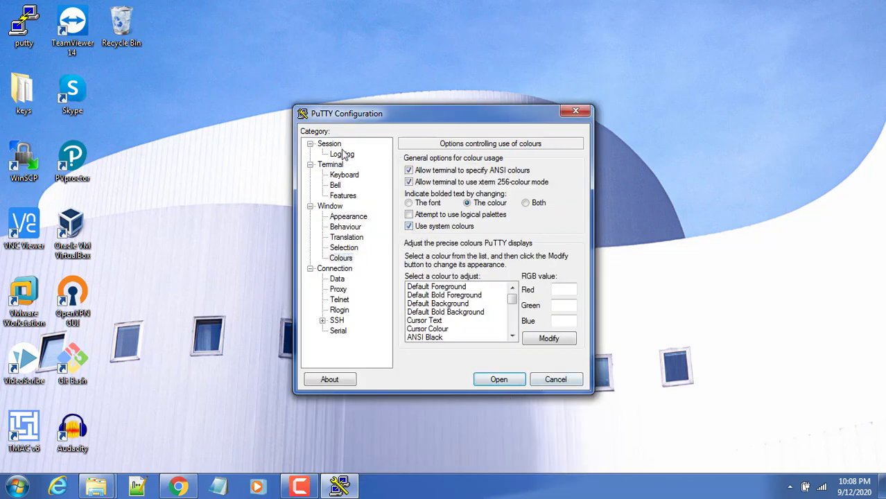
left_click(330, 143)
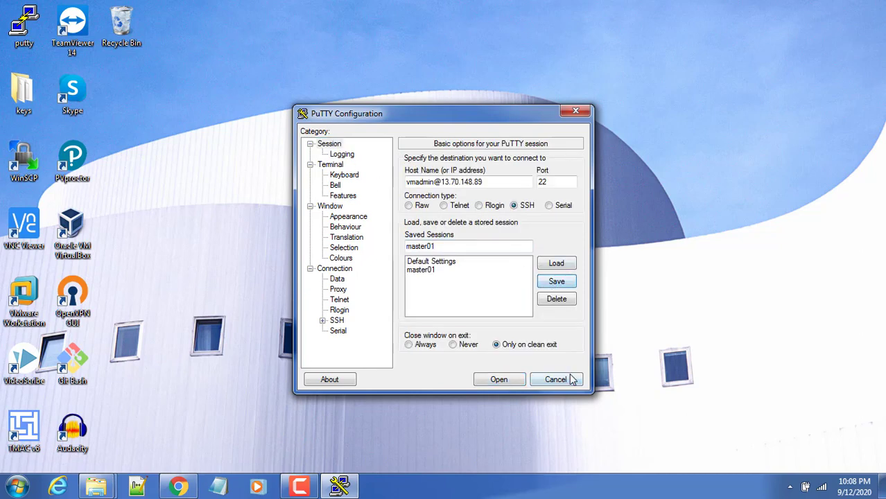
left_click(555, 379)
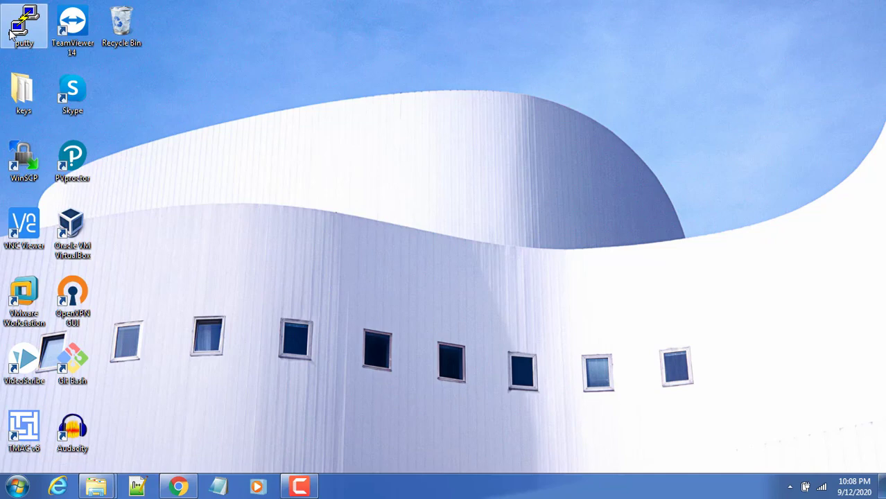
Open master01 as vmadmin and run sudo su - to get a root shell
double_click(23, 21)
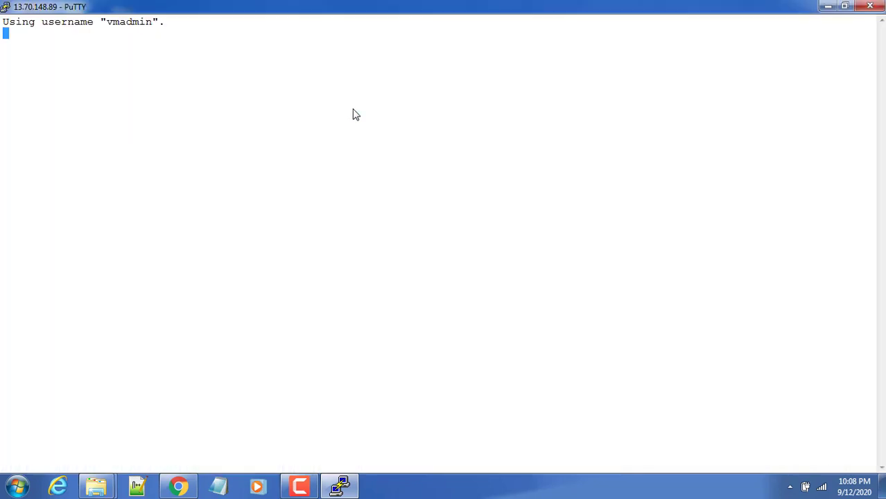
mouse_move(349, 106)
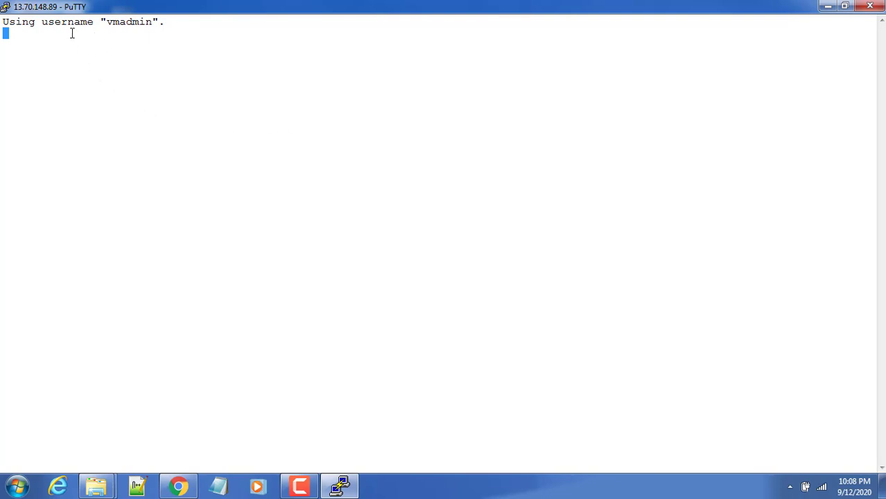
double_click(124, 22)
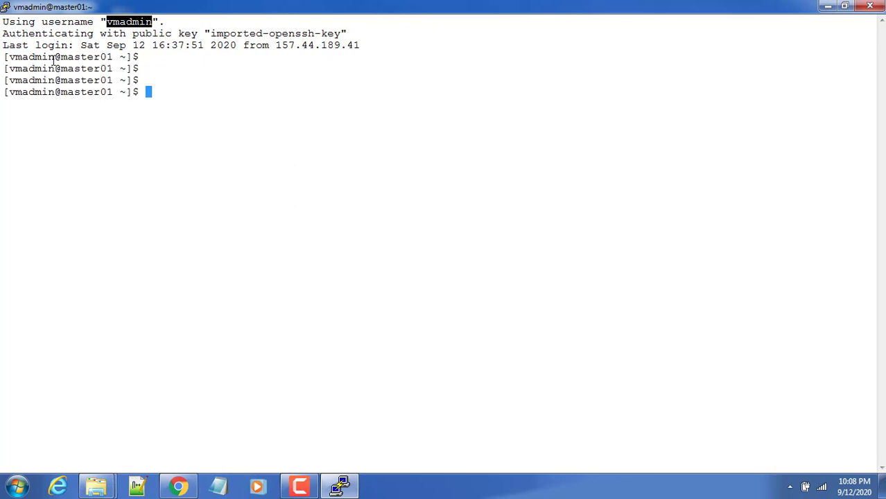
type("sudo su -")
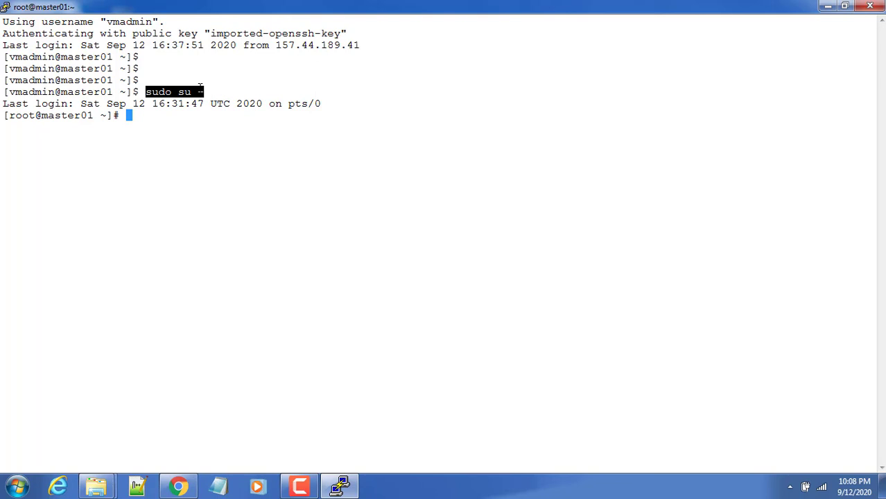
mouse_move(239, 443)
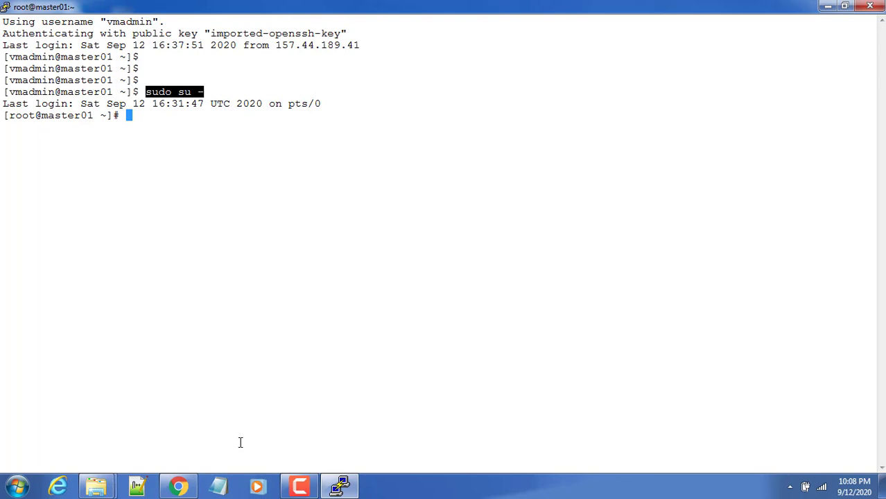
Run hostname -f and highlight master01's fully qualified cloudapp.net hostname
left_click(136, 486)
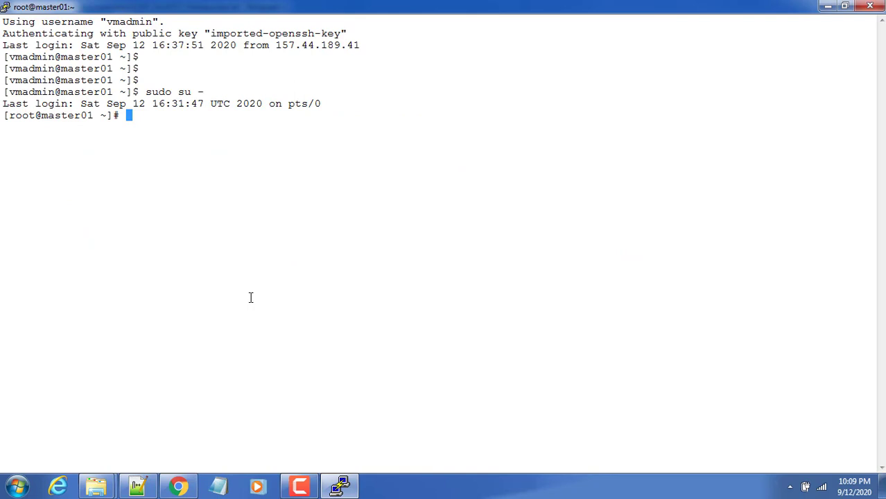
type("hostname -f")
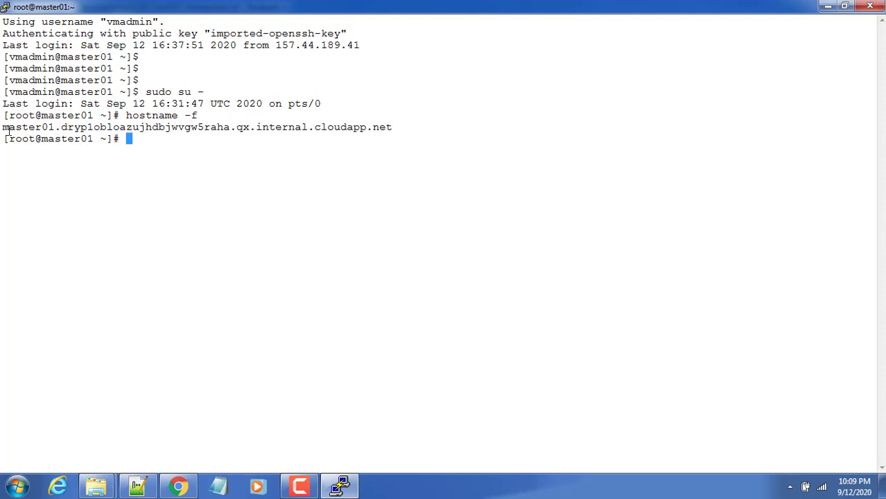
double_click(21, 127)
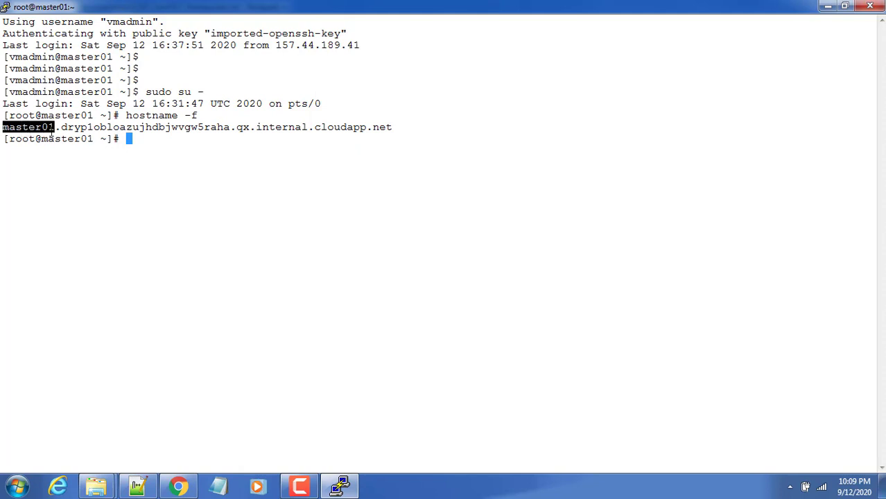
mouse_move(228, 486)
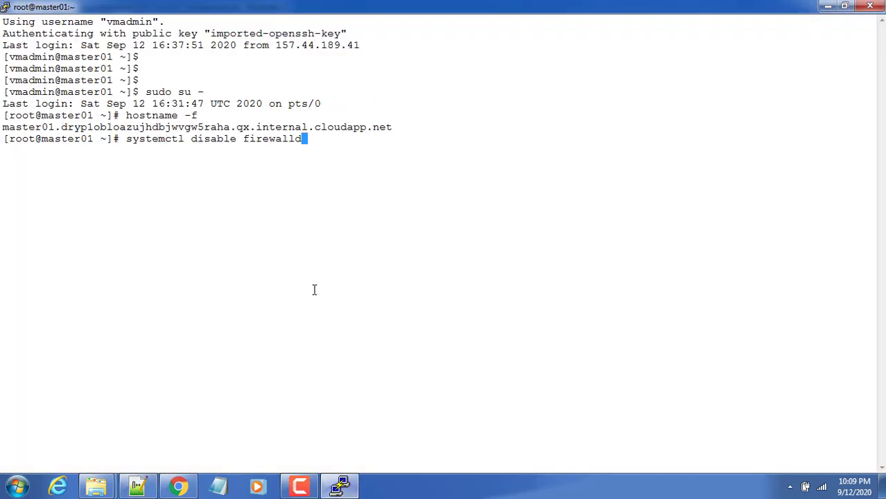
mouse_move(291, 325)
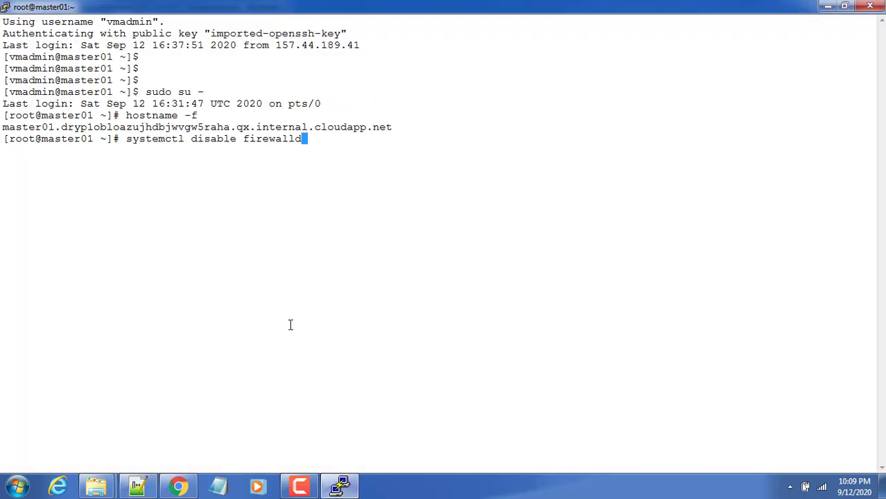
mouse_move(107, 216)
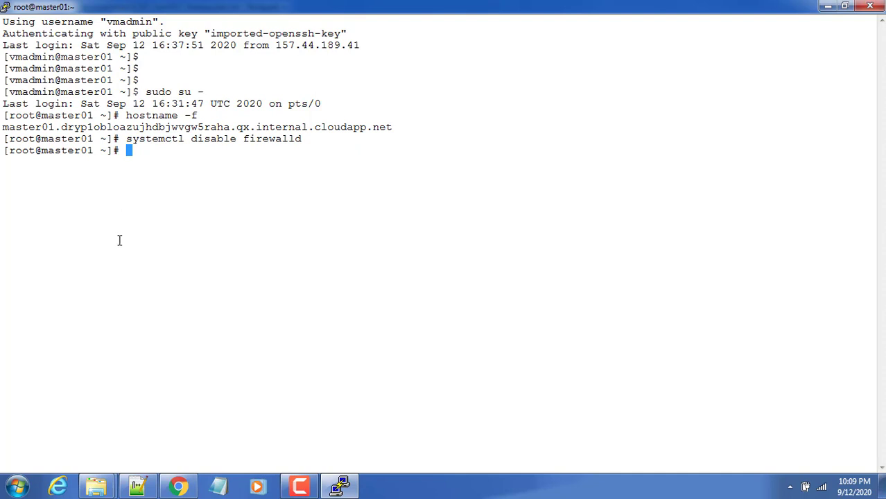
mouse_move(128, 139)
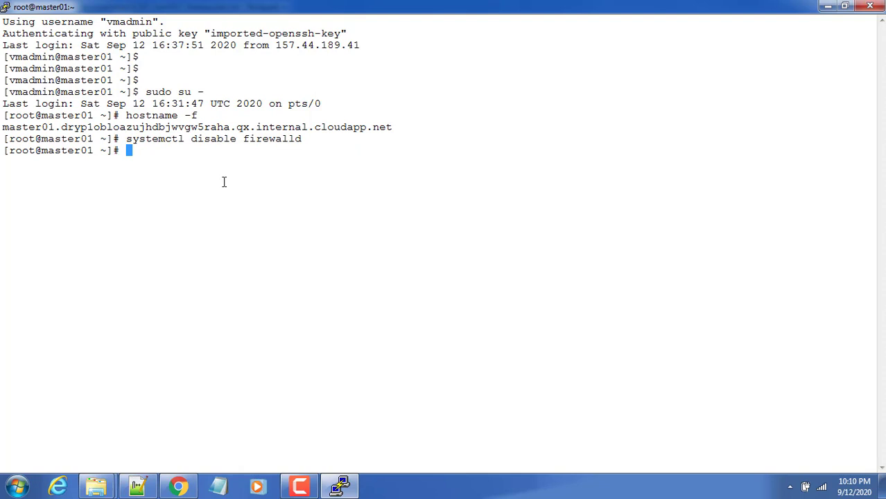
mouse_move(158, 141)
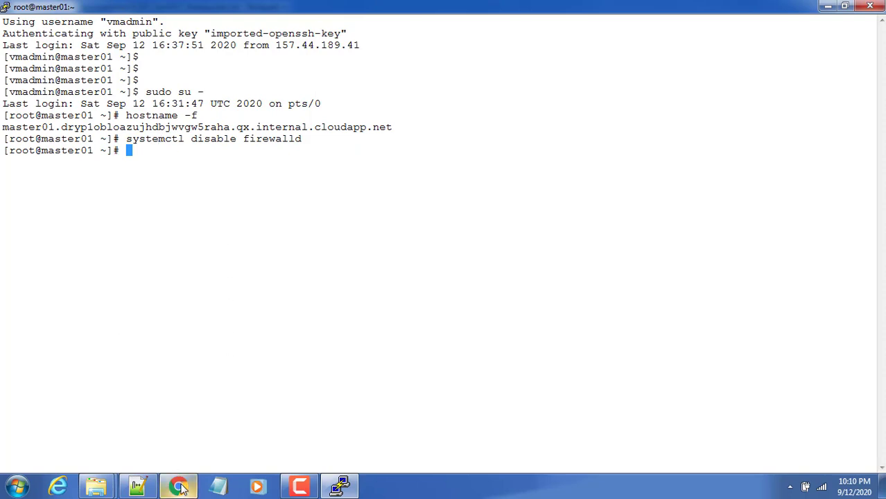
Copy the /etc/selinux/config path from line 6 of the prerequisites notes
left_click(136, 485)
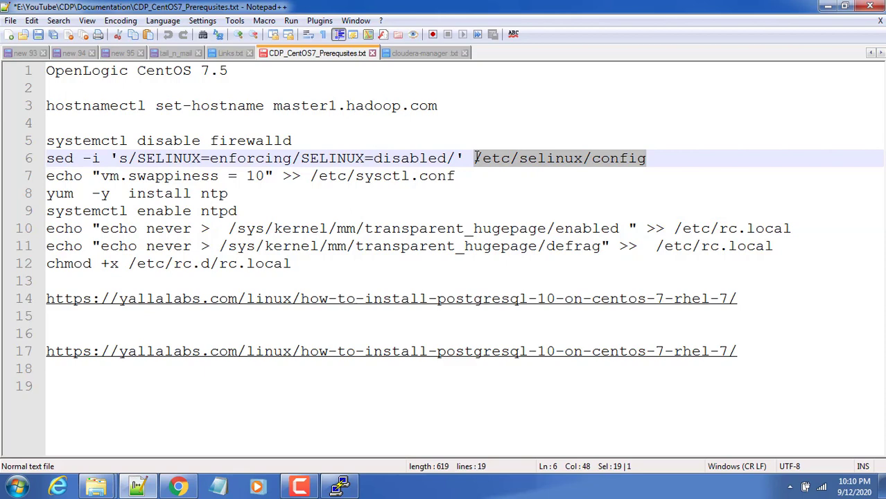
right_click(560, 158)
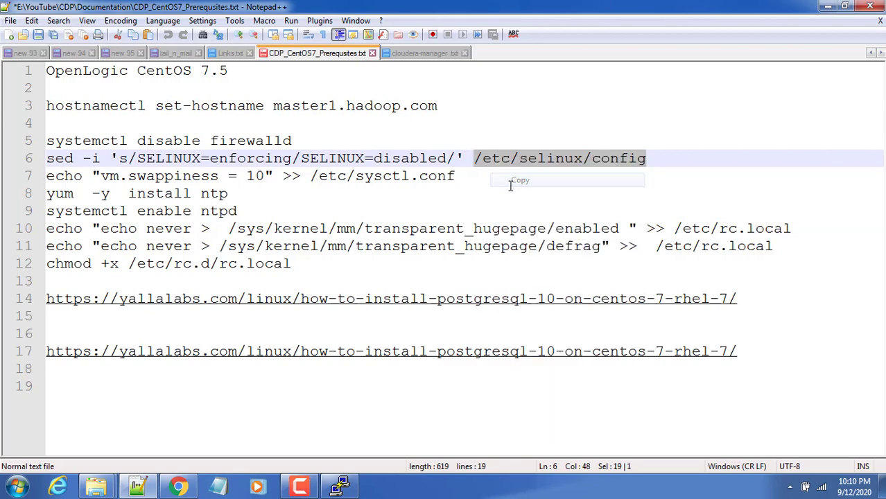
Display /etc/selinux/config on master01, showing SELINUX=enforcing
left_click(339, 485)
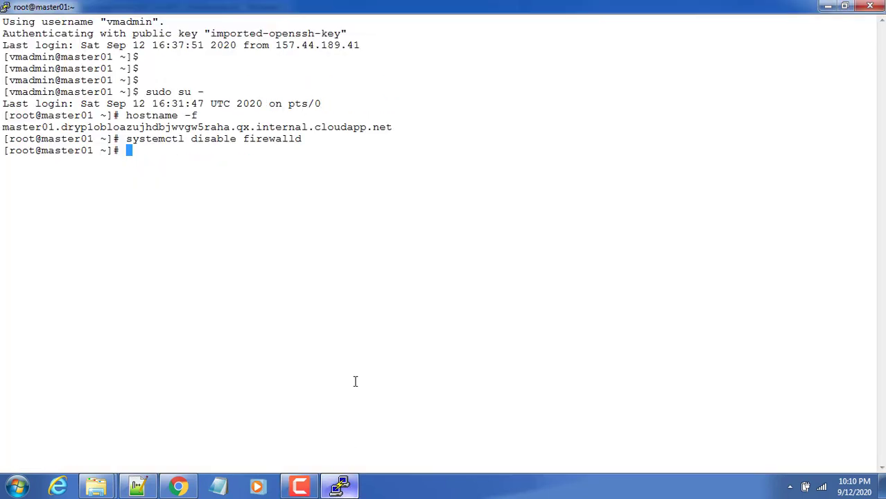
type("cat /etc/selinux/config")
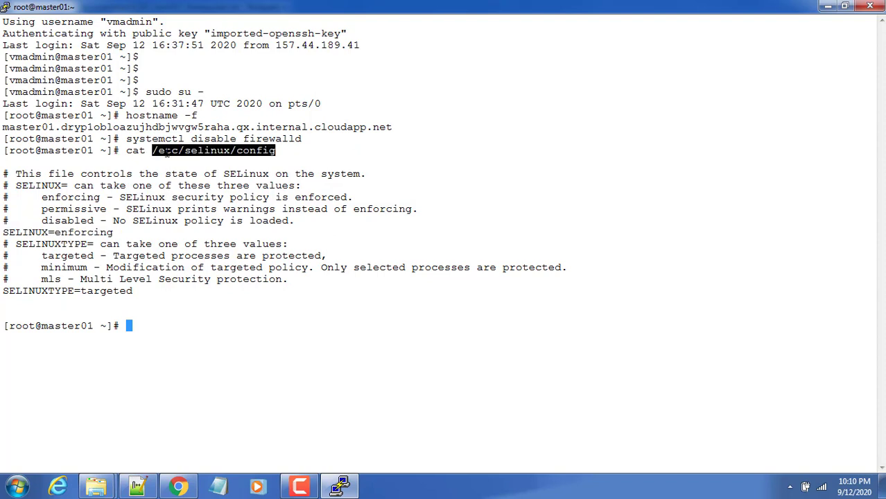
type("vim")
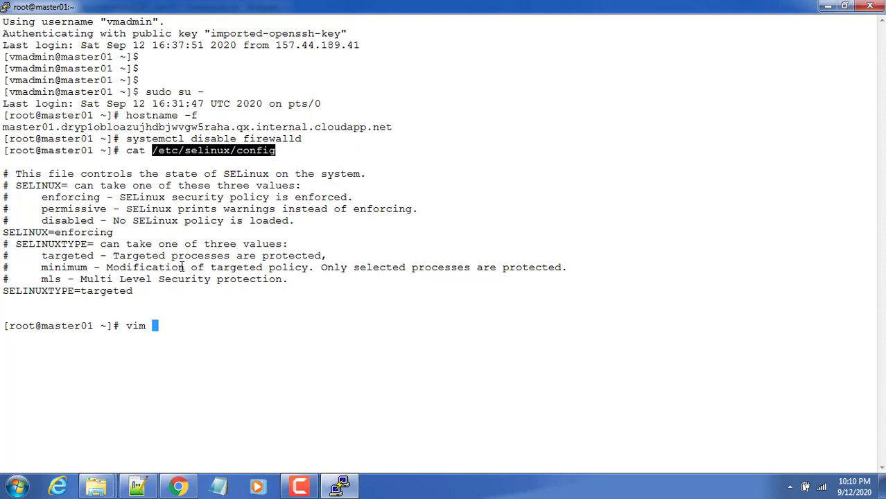
type("/etc/selinux/config")
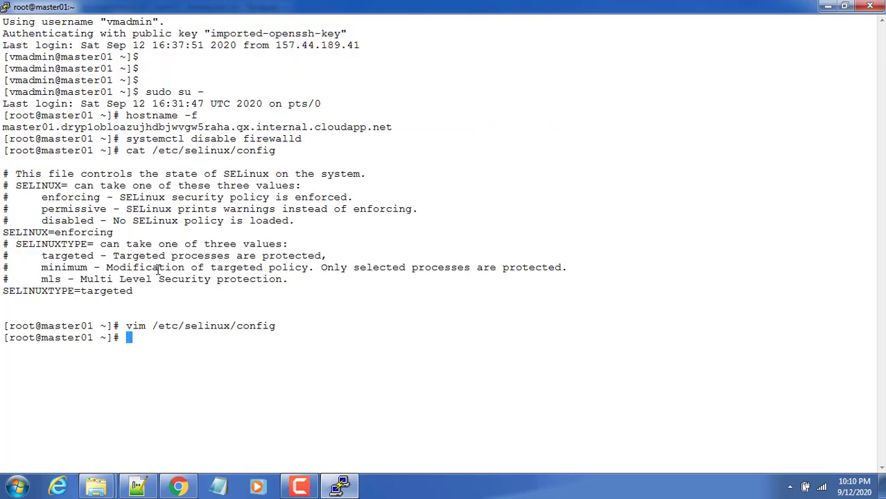
Run the sed edit to disable SELinux and re-read the file showing SELINUX=disabled
left_click(136, 485)
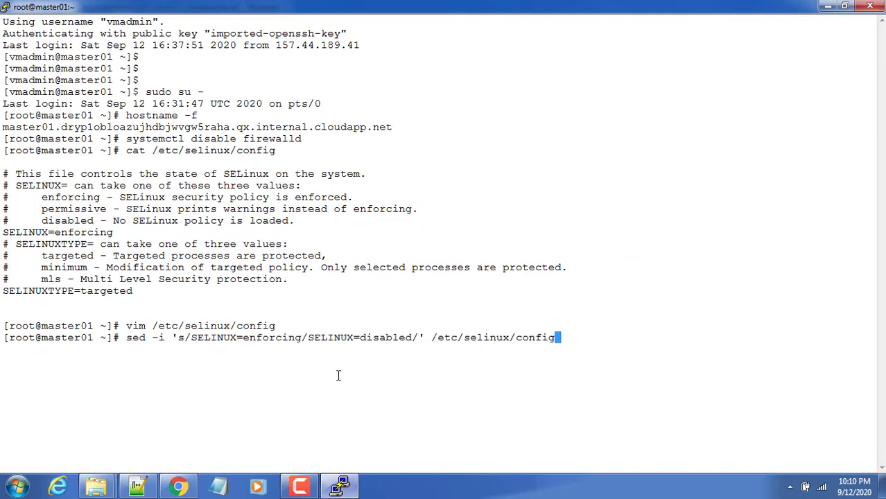
key("Return")
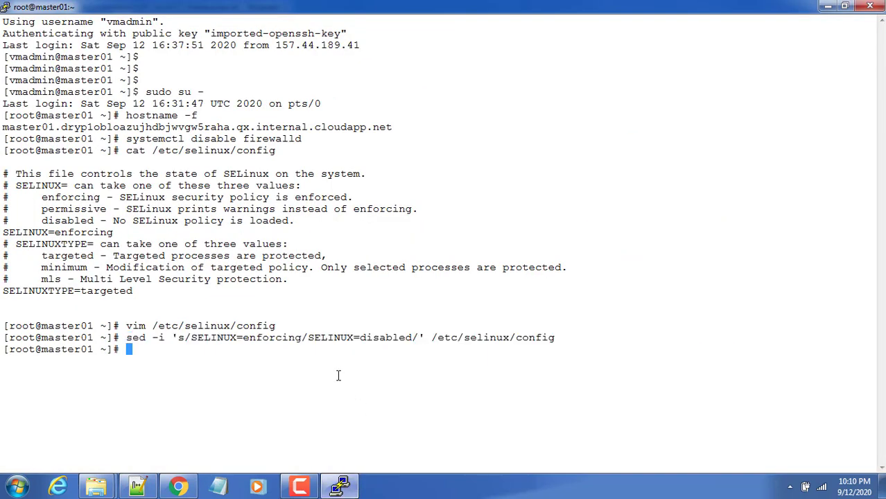
type("cat")
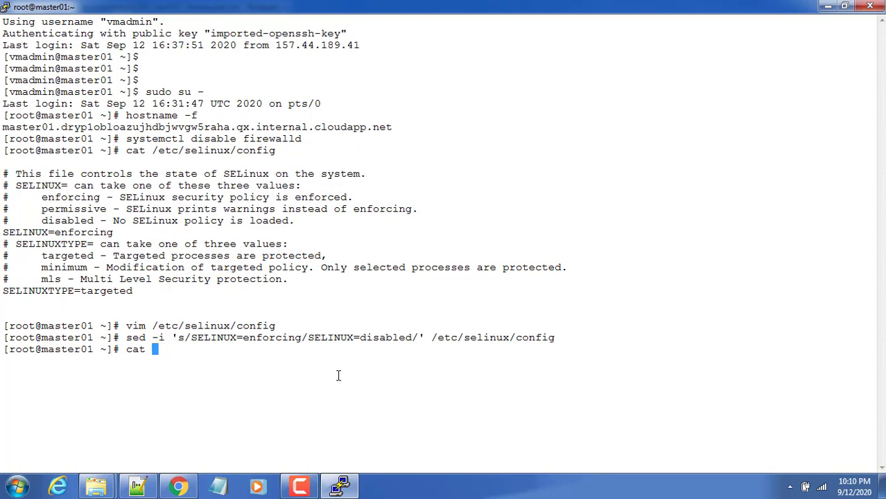
type("/etc/se")
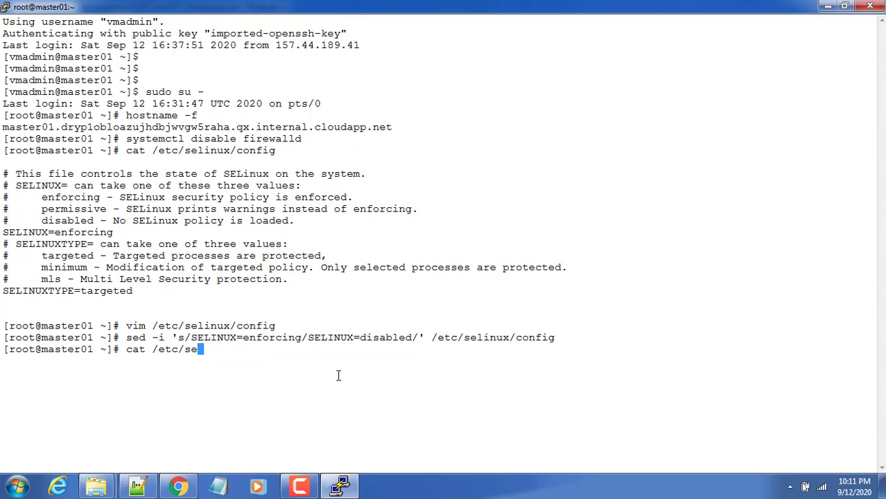
type("linux/config")
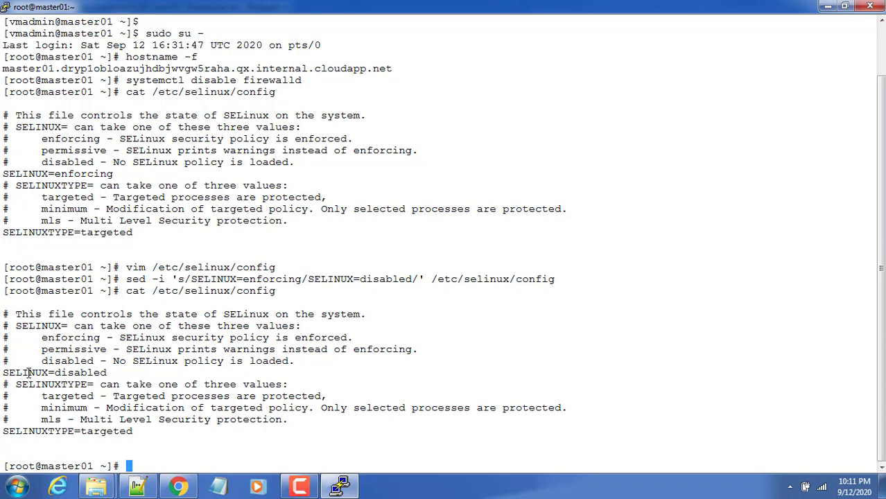
double_click(62, 372)
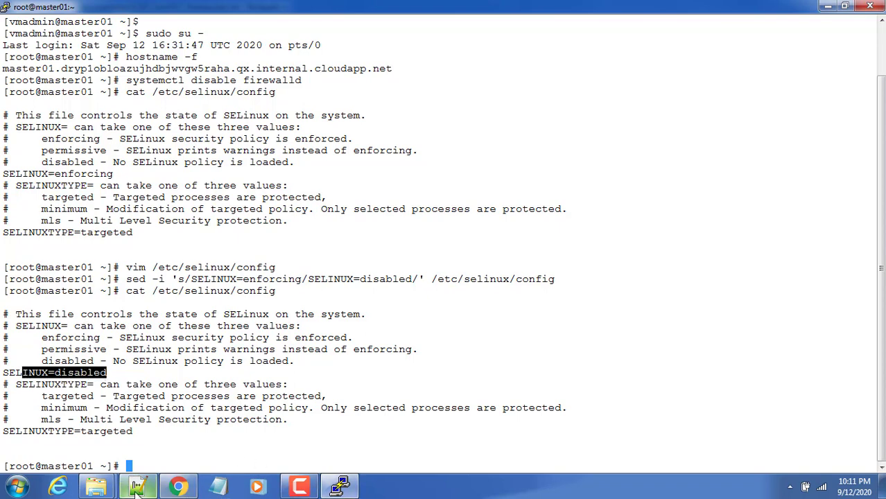
Copy the 'echo vm.swappiness = 10 >> /etc/sysctl.conf' line from the notes
left_click(137, 485)
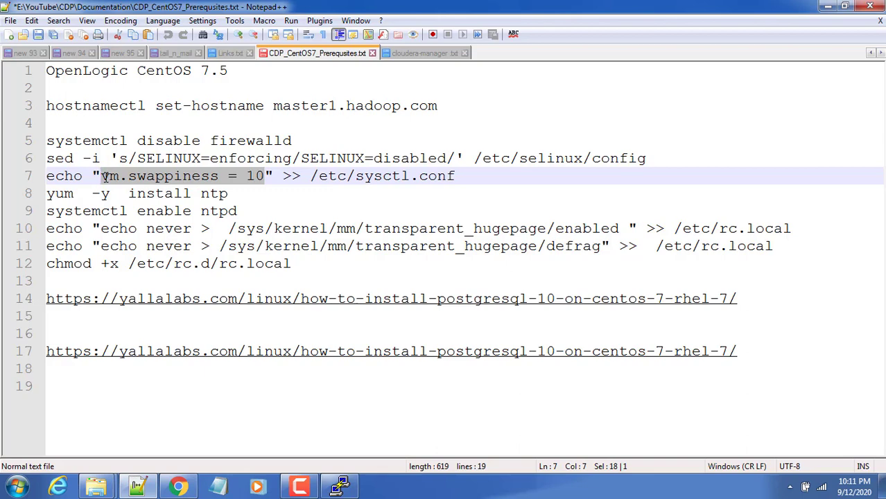
mouse_move(102, 179)
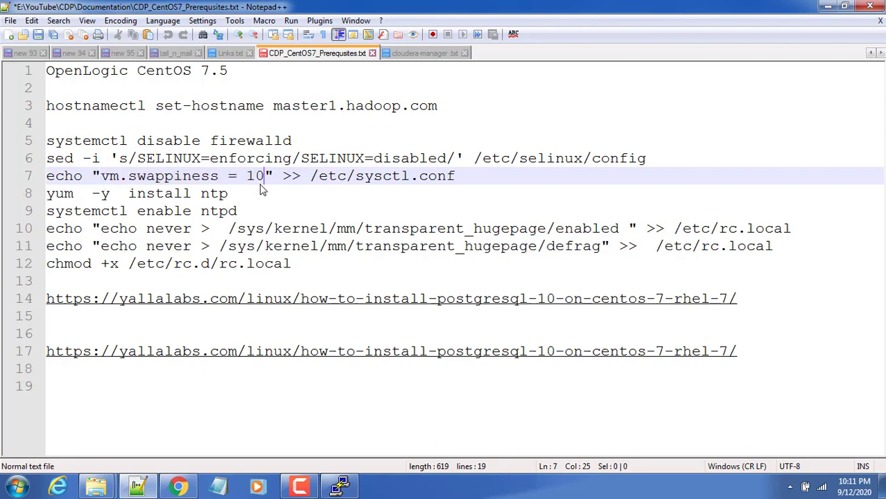
left_click_drag(267, 175, 104, 176)
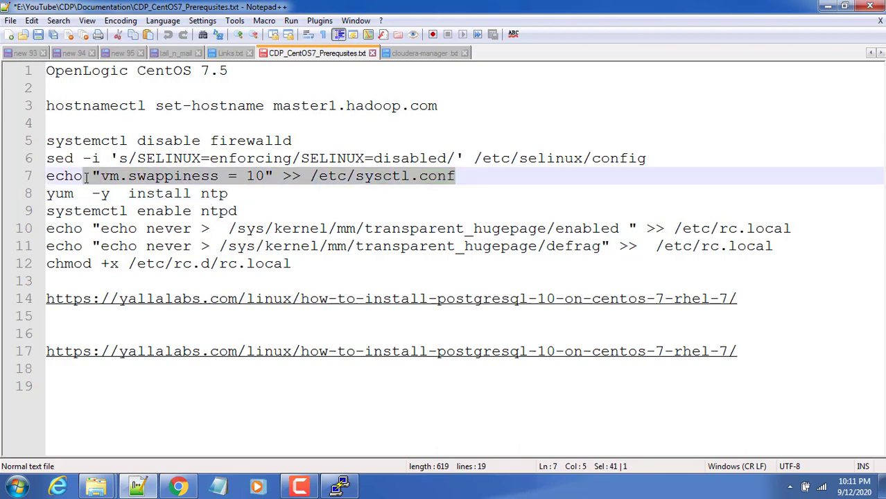
right_click(104, 175)
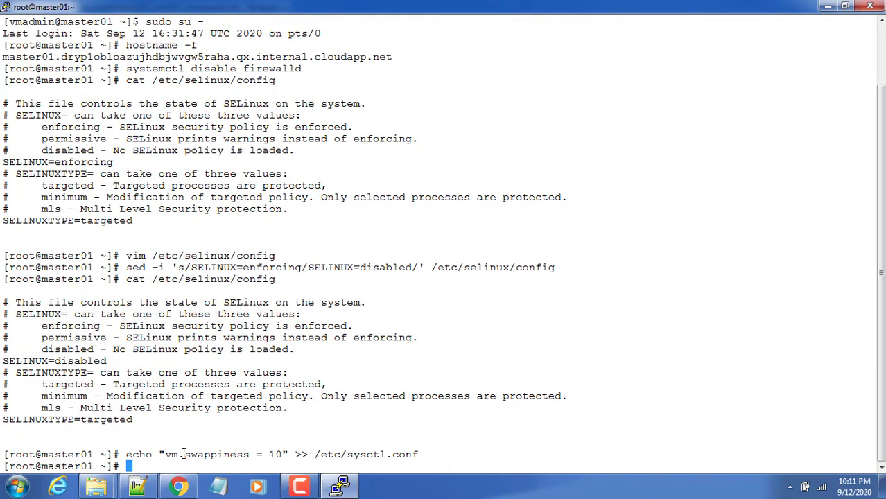
Install ntp with yum -y and run systemctl enable ntpd for boot startup
double_click(222, 455)
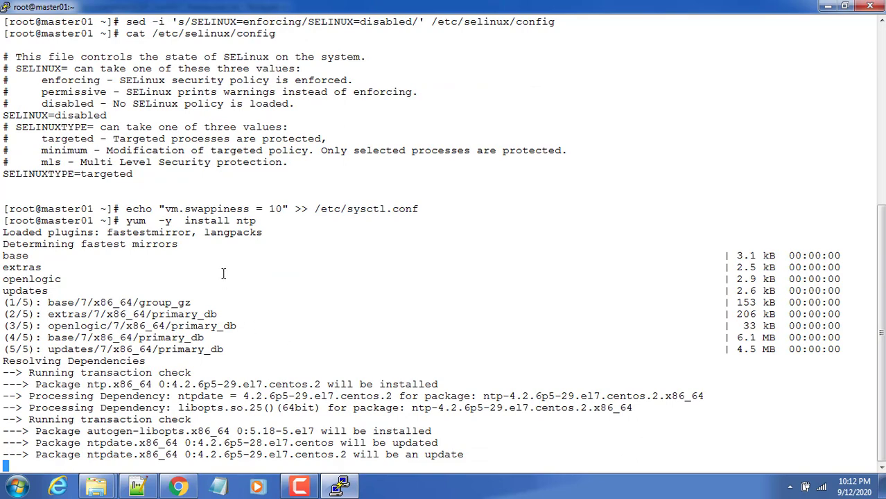
mouse_move(210, 267)
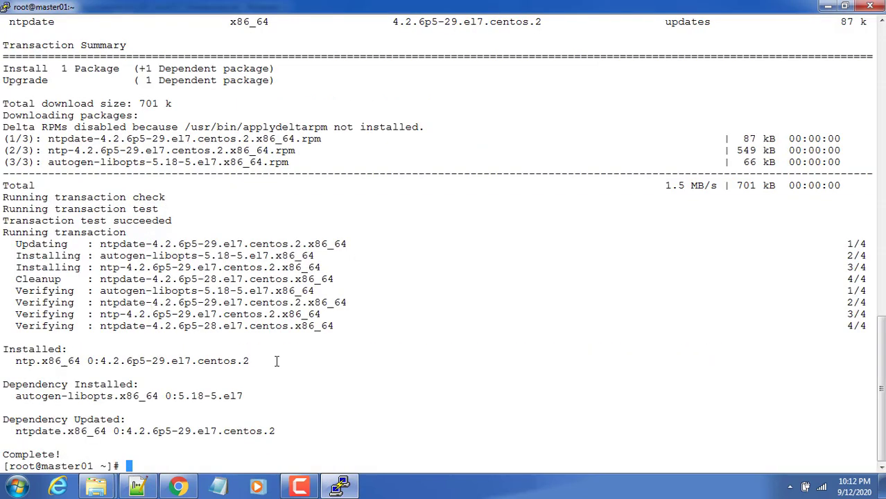
type("systemctl enable ntpd")
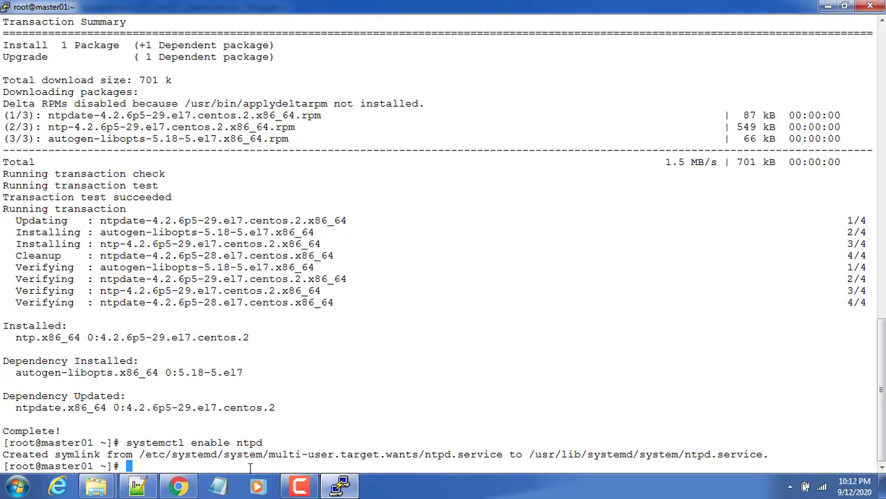
left_click(136, 485)
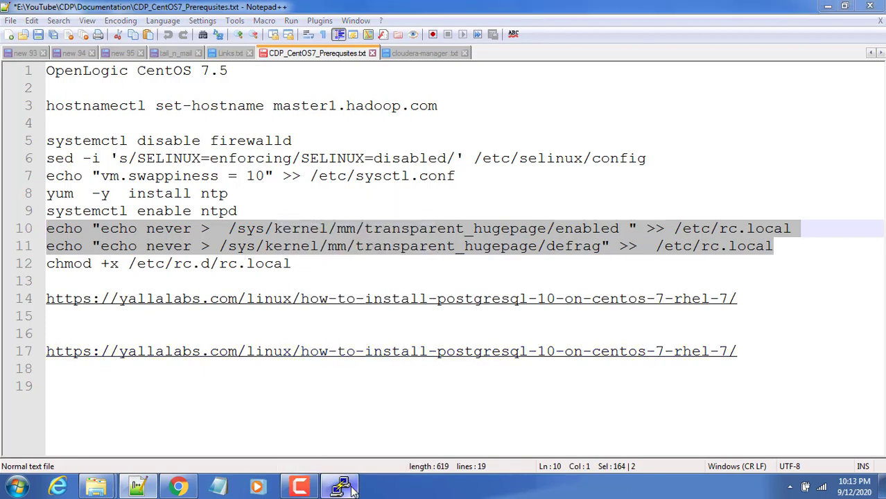
Append both 'echo never' hugepage lines to /etc/rc.local and cat it to verify
left_click(339, 485)
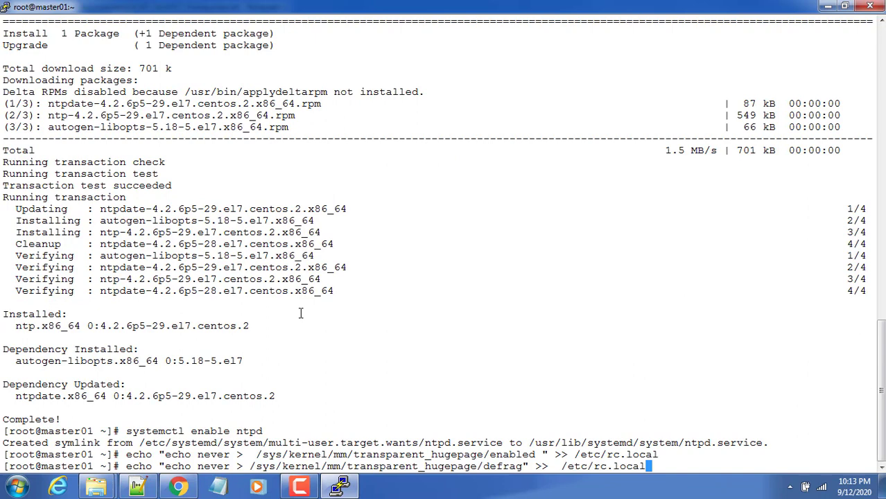
key("Return")
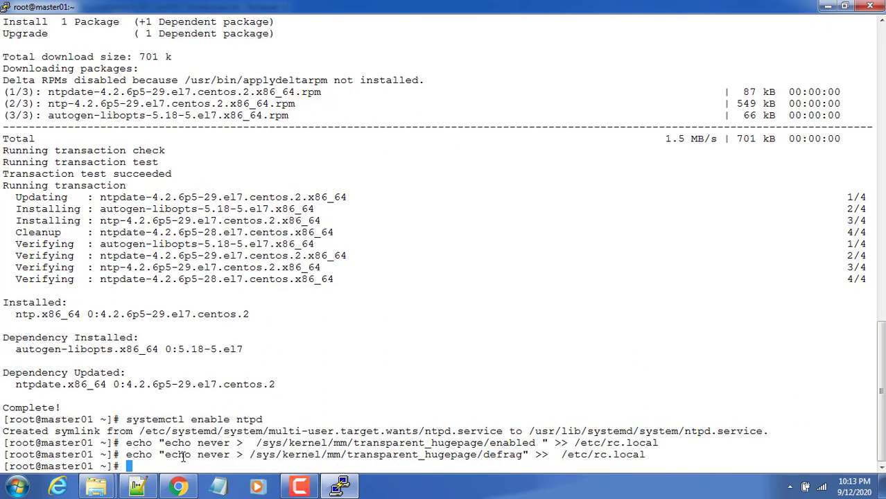
double_click(602, 454)
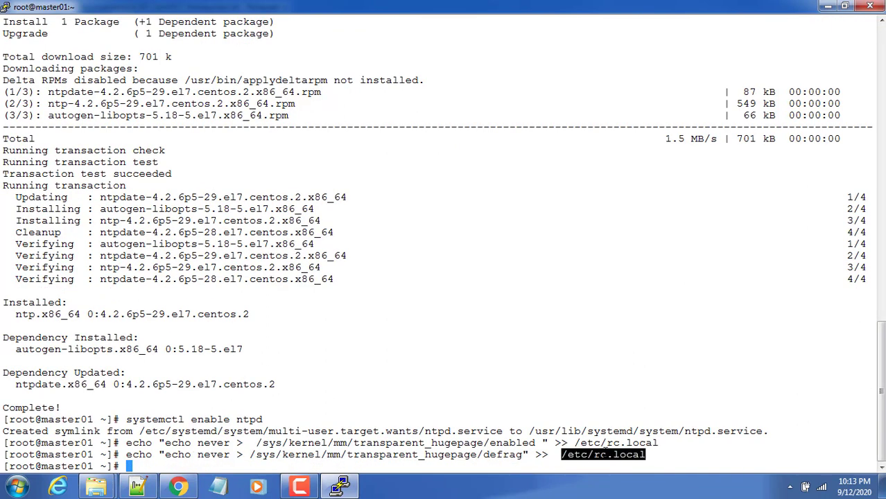
type("cat /etc/rc.local")
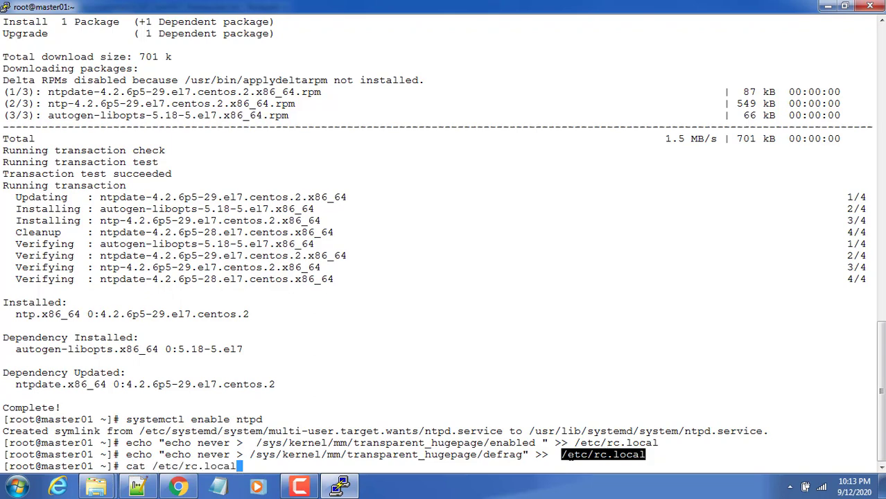
key("Return")
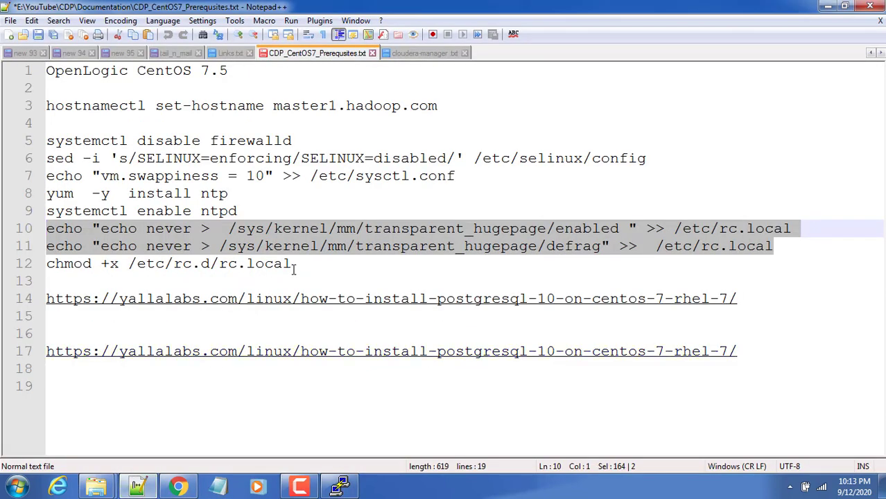
Run ls -l /etc/rc.local to confirm it links to rc.d/rc.local
right_click(74, 270)
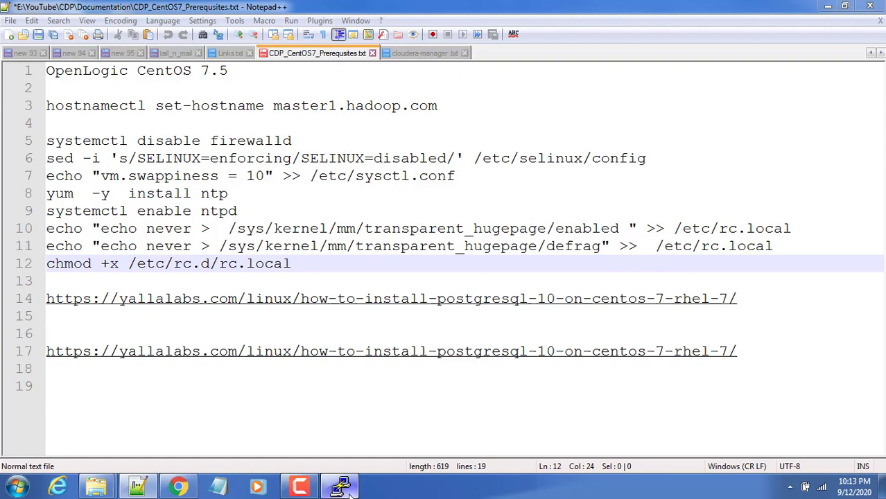
left_click(339, 485)
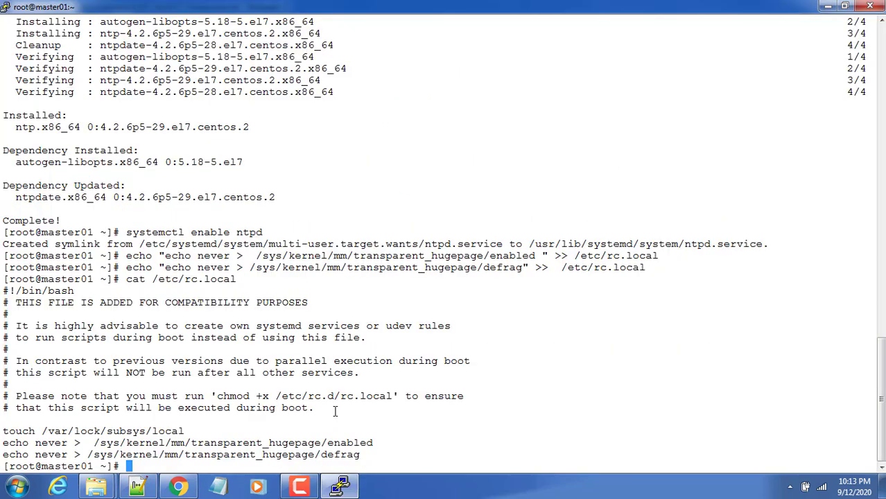
type("ls -l /etc/rc.local")
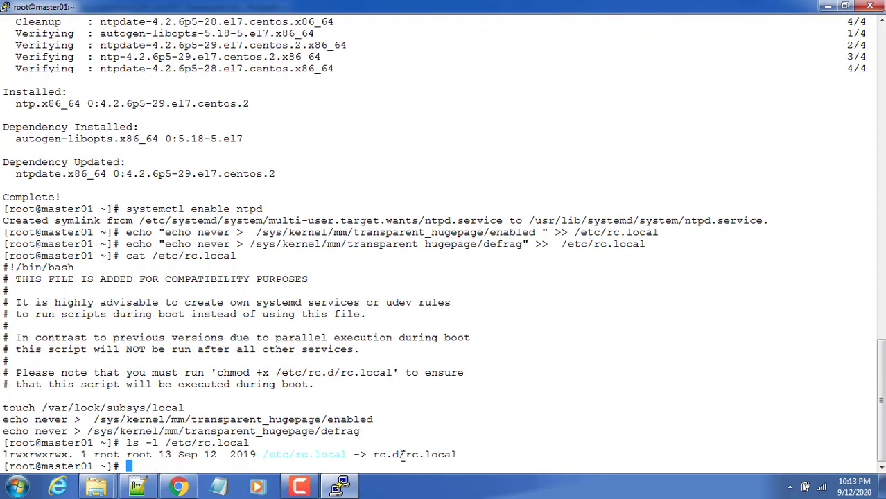
double_click(414, 454)
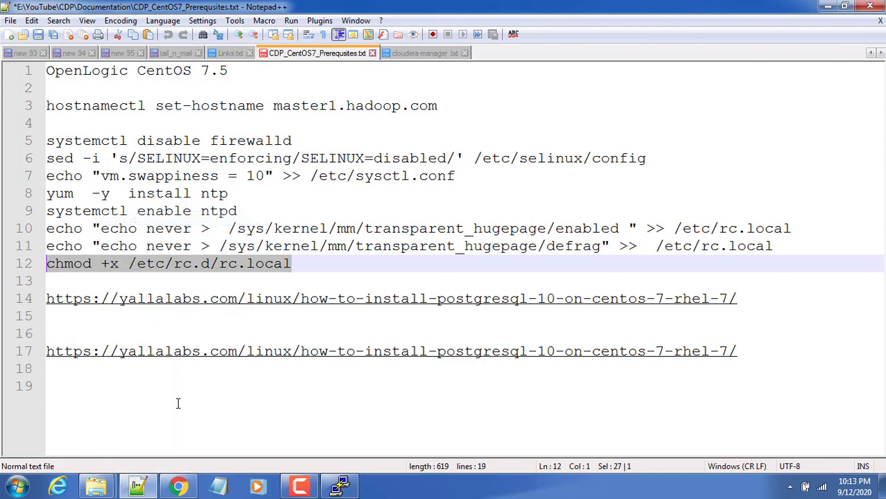
Make /etc/rc.d/rc.local executable with chmod +x
left_click(339, 486)
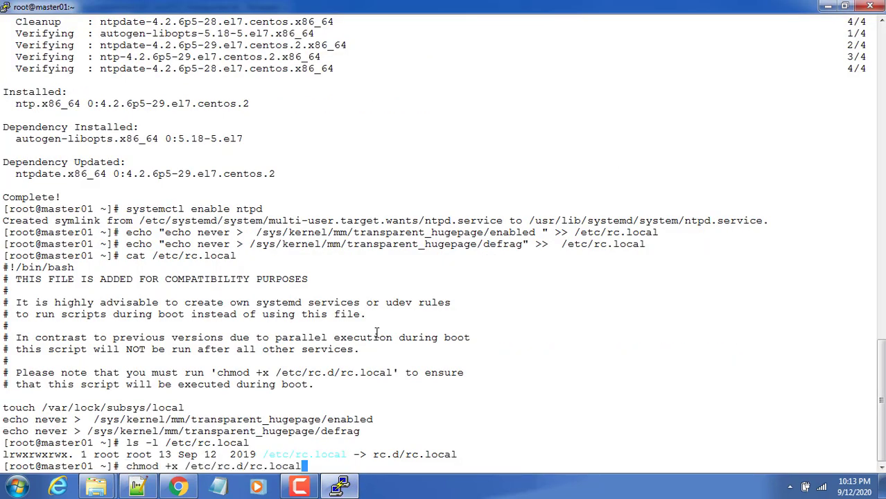
key("Return")
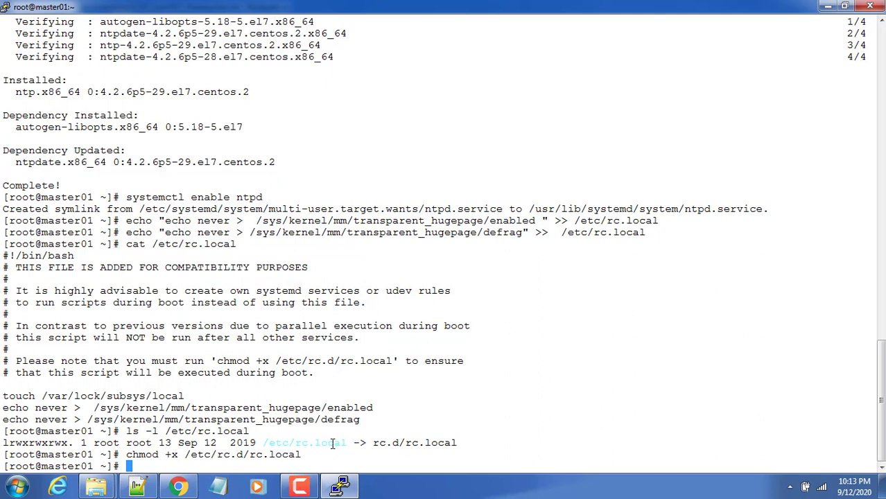
double_click(305, 443)
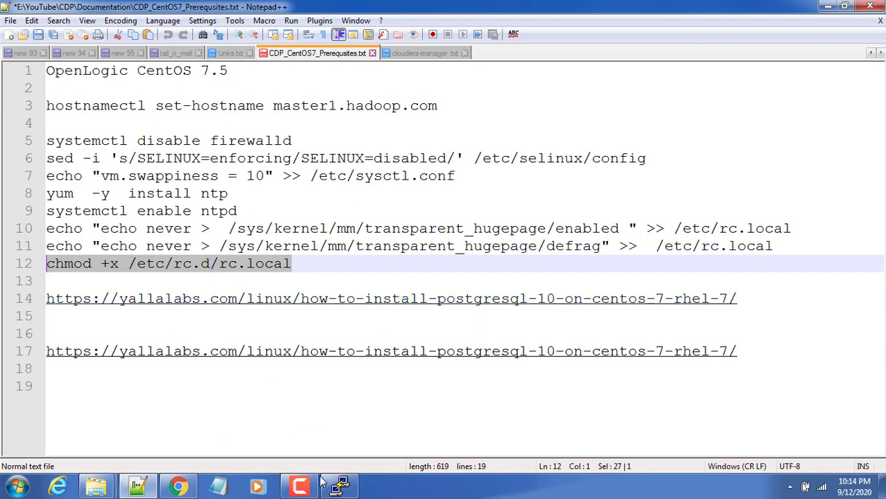
Install the httpd package on master01 with yum -y install httpd
left_click(339, 485)
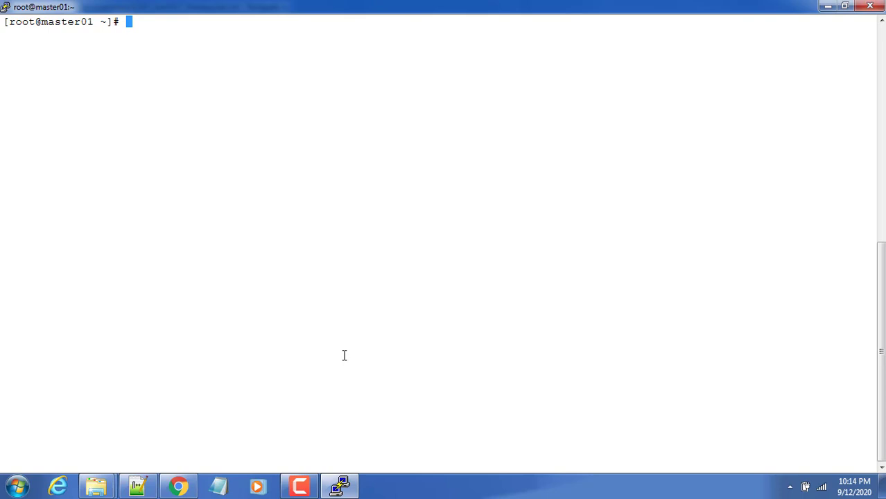
type("yun")
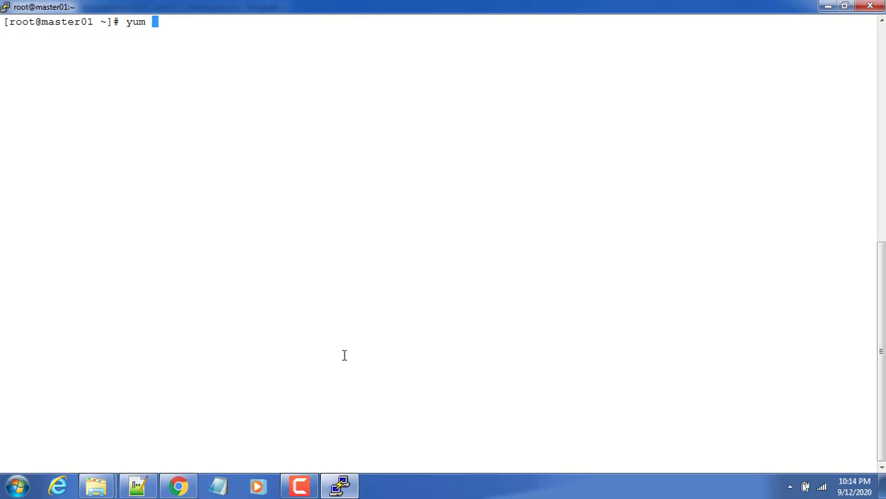
type("-y insta")
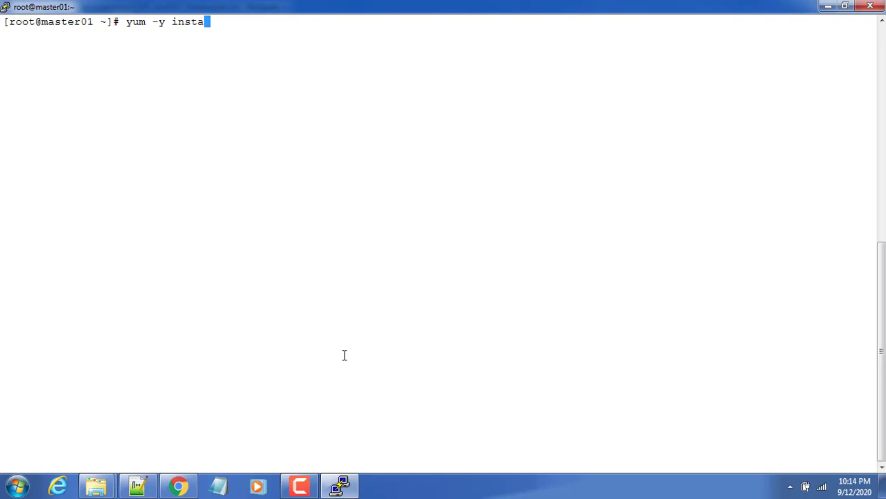
type("ll http")
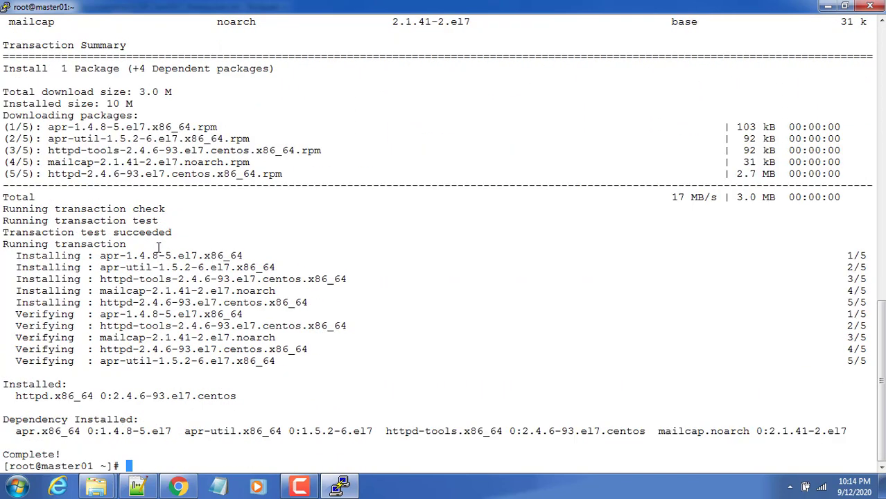
Clear the terminal, then enable httpd at boot and start the service
type("clea")
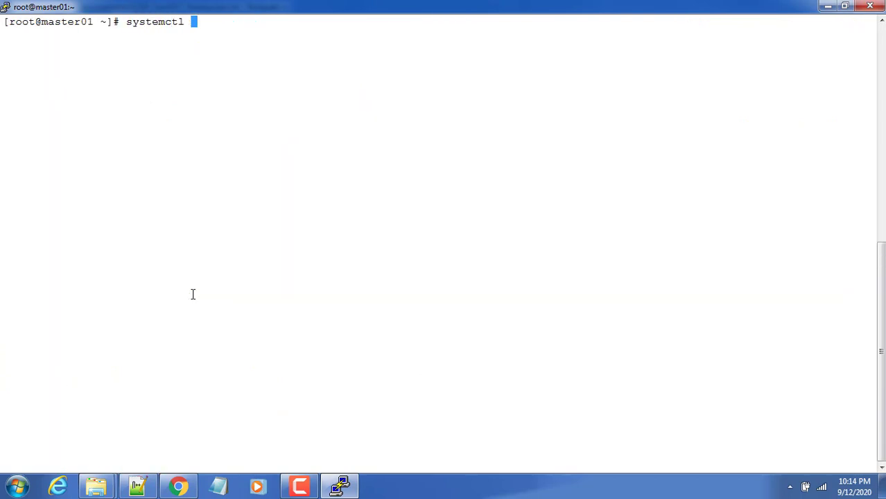
type("enable httpd")
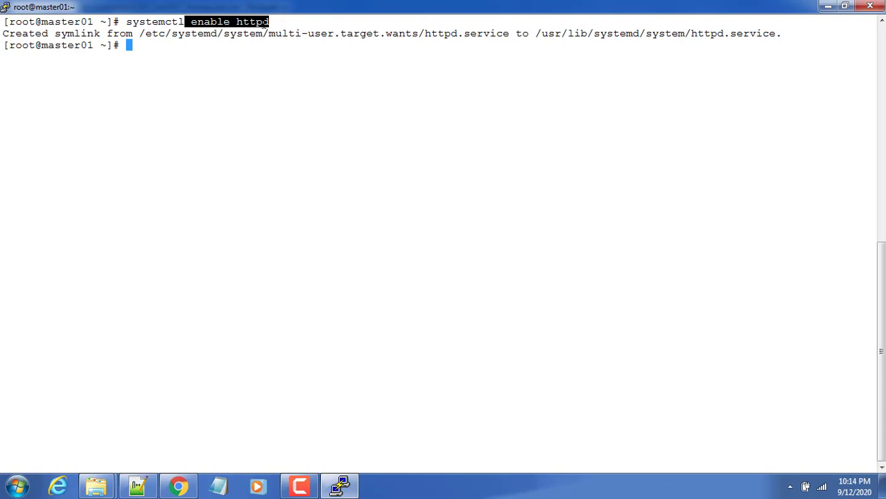
type("systemctl enable httpd")
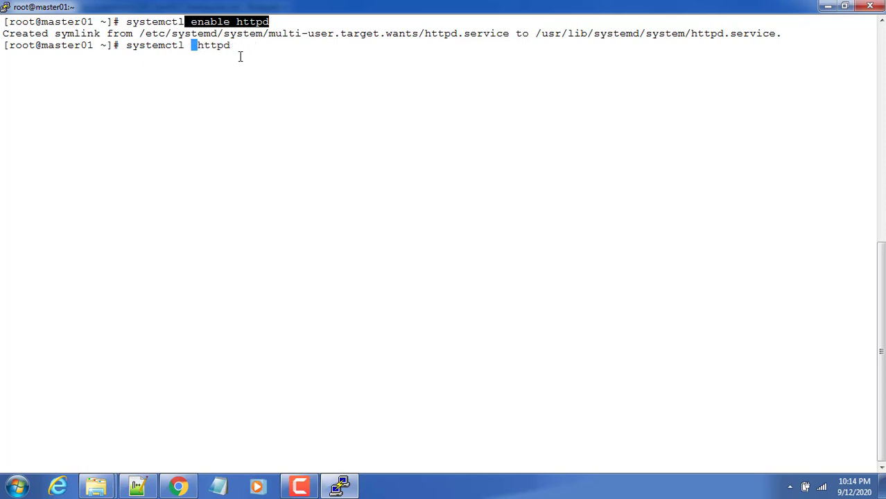
type("start")
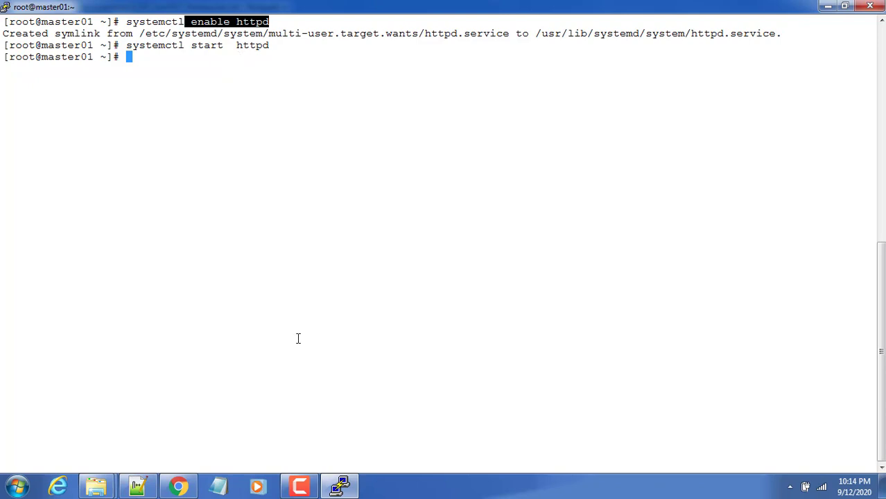
left_click(178, 485)
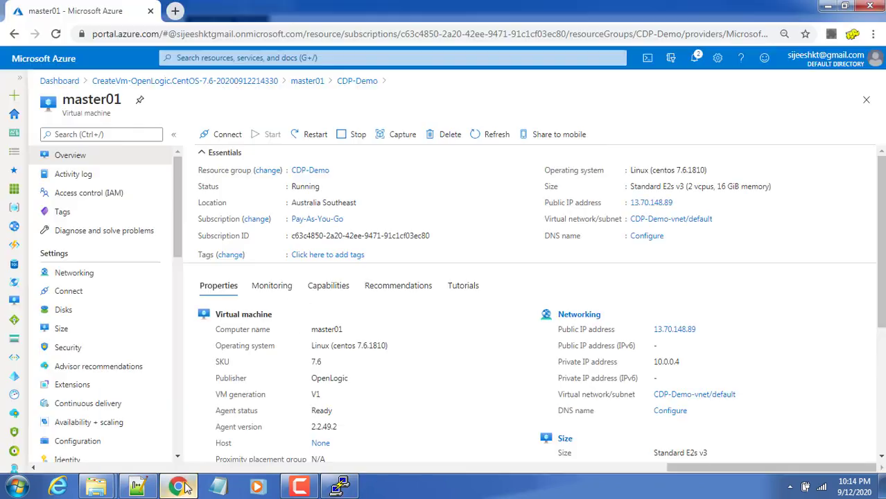
Copy the yallalabs PostgreSQL 10 guide URL from line 14 into a new Chrome tab
left_click(137, 485)
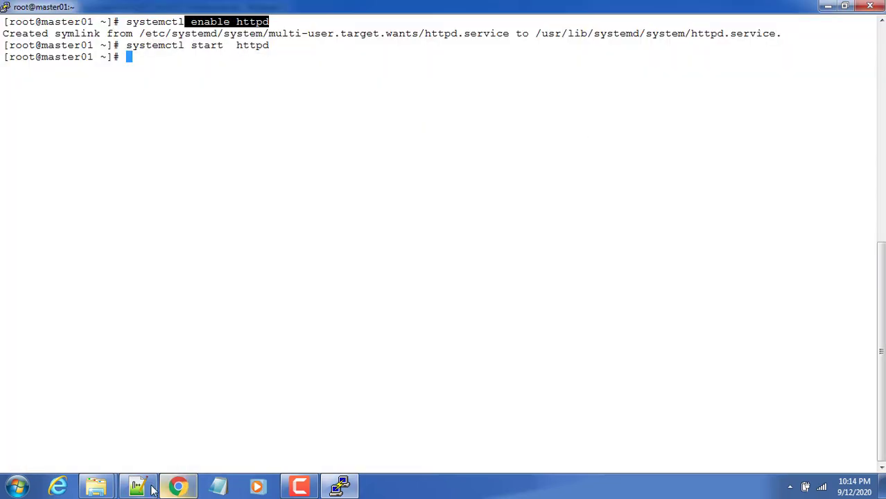
left_click(137, 485)
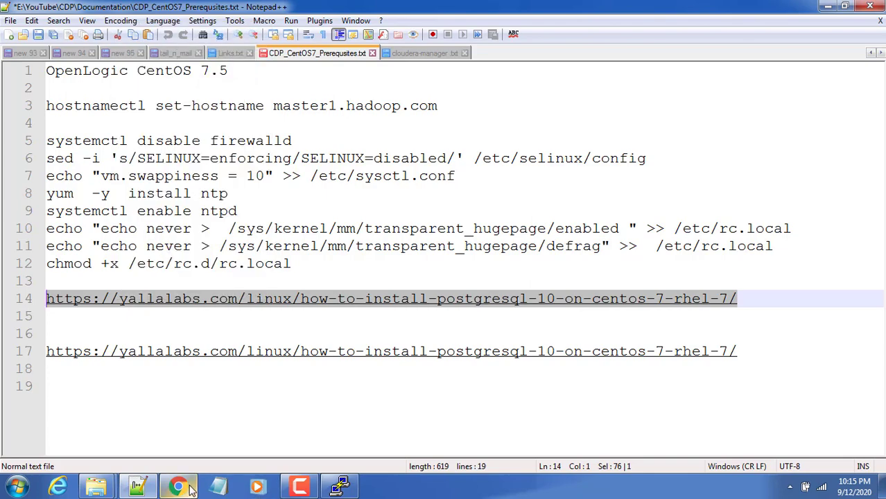
left_click(179, 485)
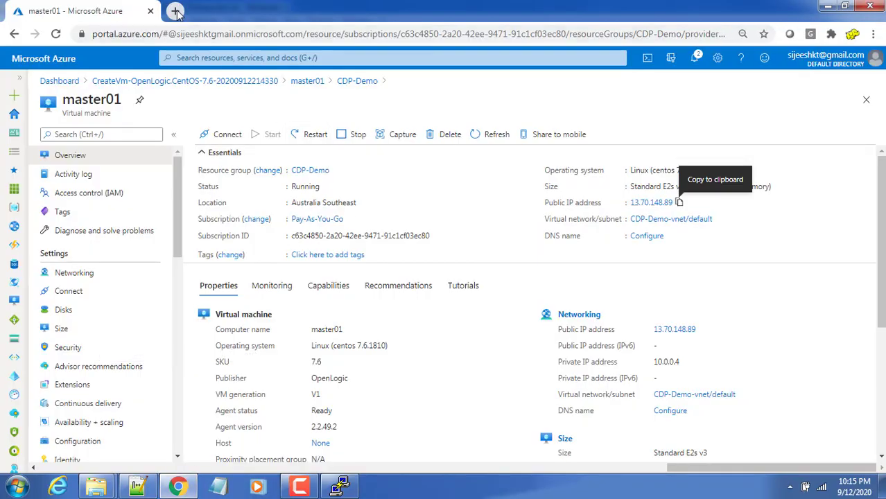
left_click(175, 11)
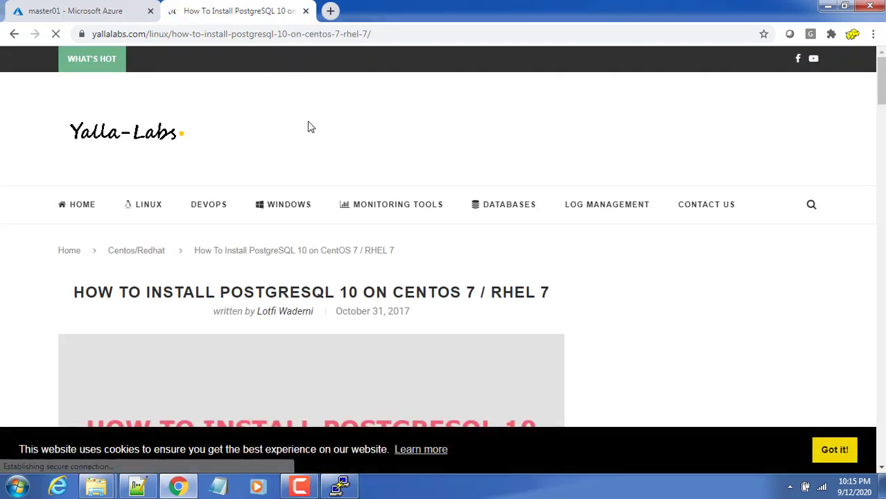
Scroll the guide down to Step 2 and copy the postgresql10 package name
scroll("down", 3)
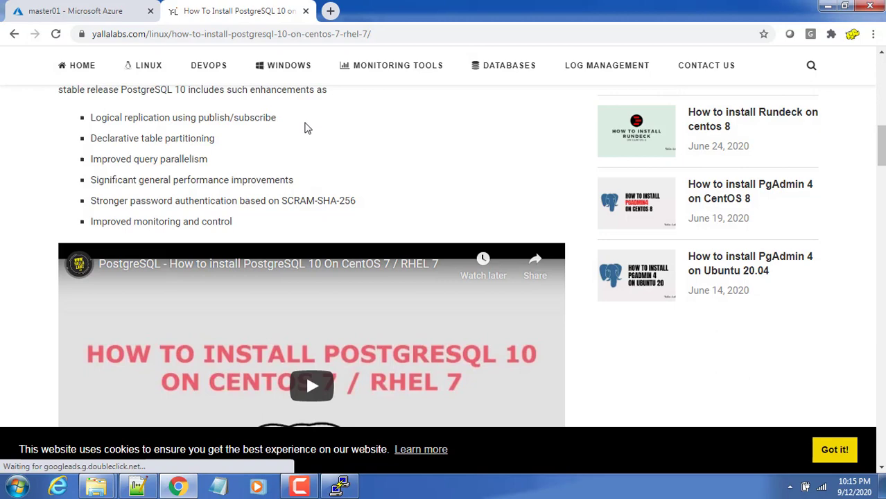
scroll("down", 3)
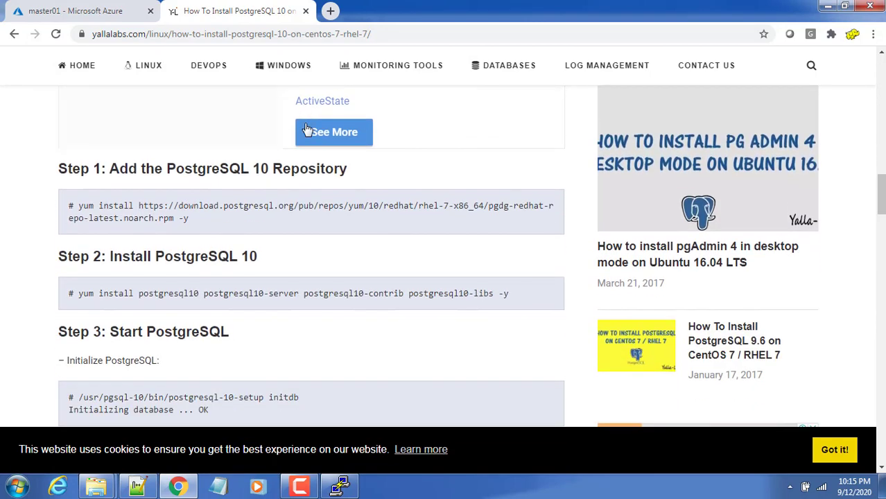
scroll("down", 3)
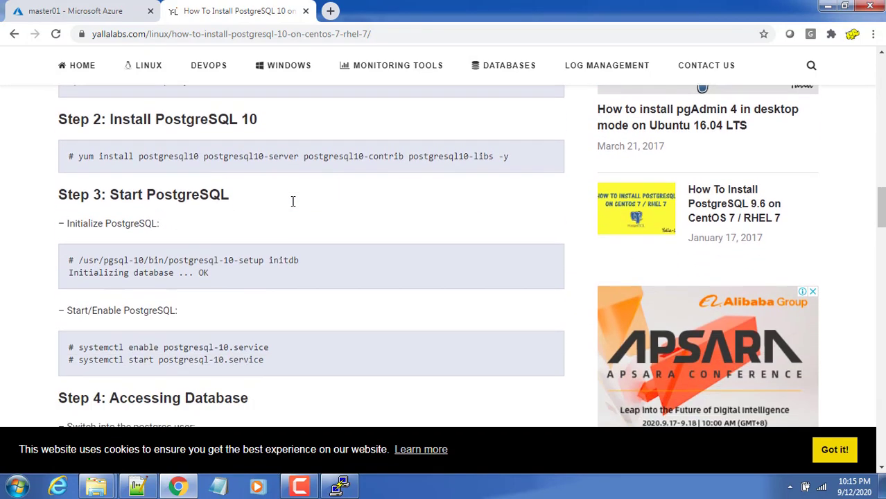
scroll("down", 3)
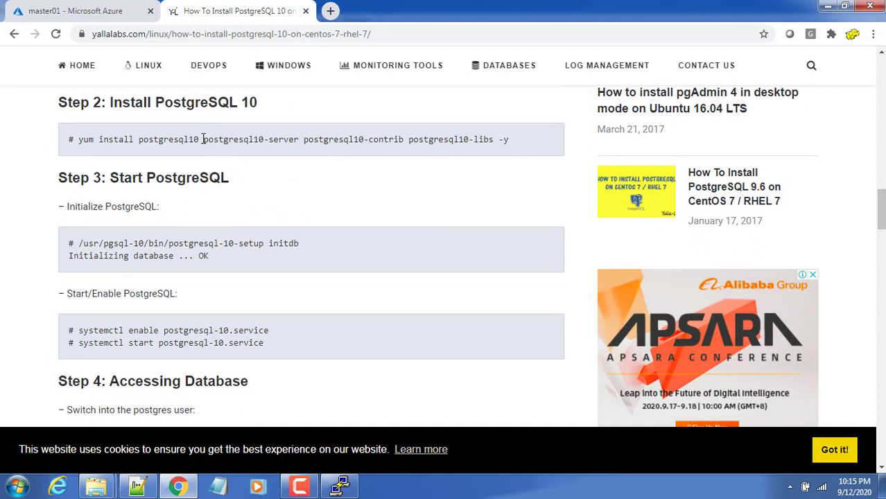
left_click_drag(79, 139, 204, 139)
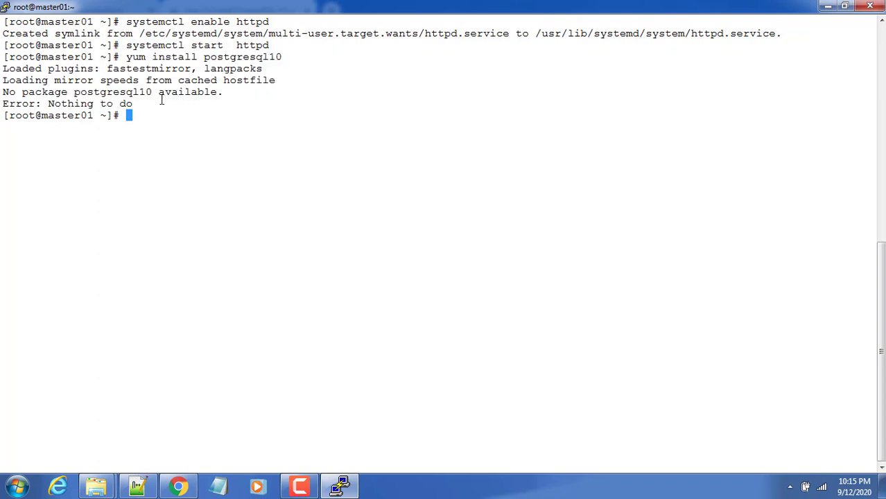
Run yum install on the Step 1 pgdg-redhat-repo RPM URL for PostgreSQL 10
double_click(135, 57)
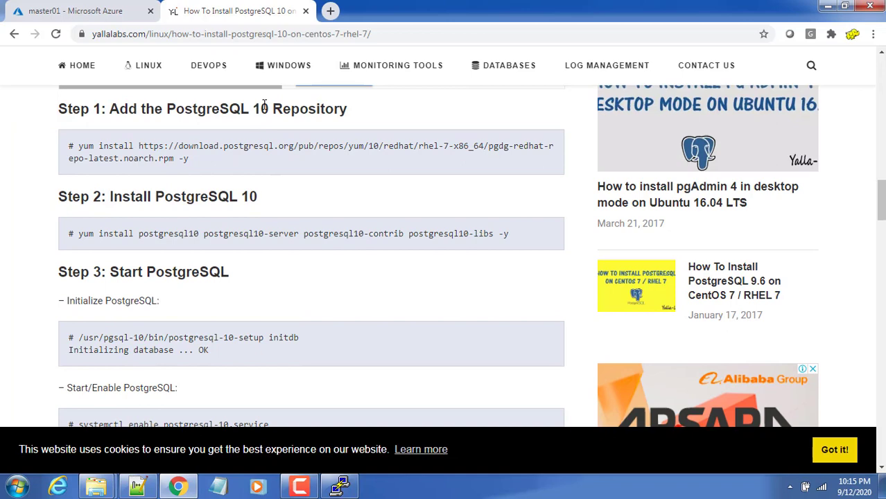
mouse_move(191, 193)
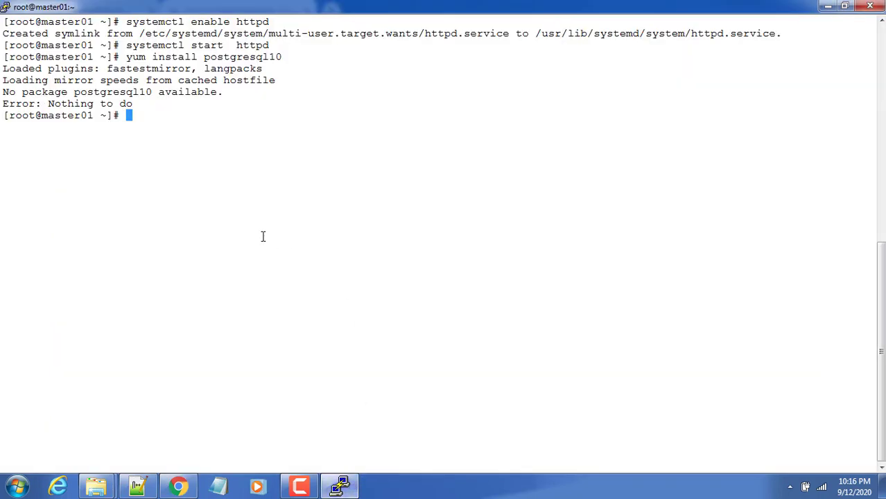
type("yum install https://download.postgresql.org/pub/repos/yum/10/redhat/rhel-7-x86_64/pgdg-redhat-repo-latest.noarch.rpm -y")
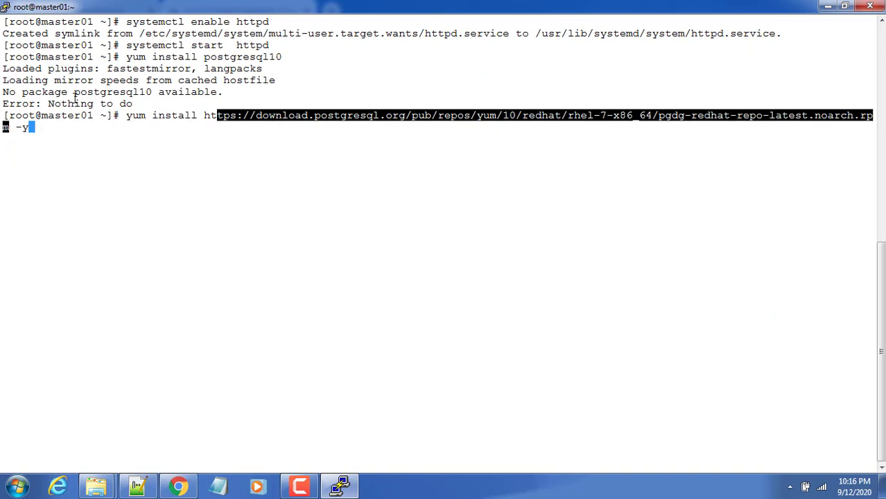
mouse_move(173, 127)
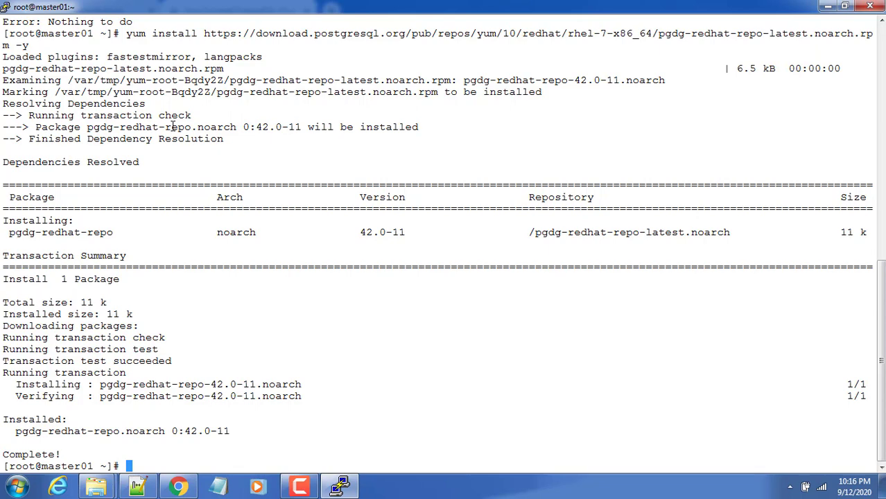
type("ls -lrt /etc/")
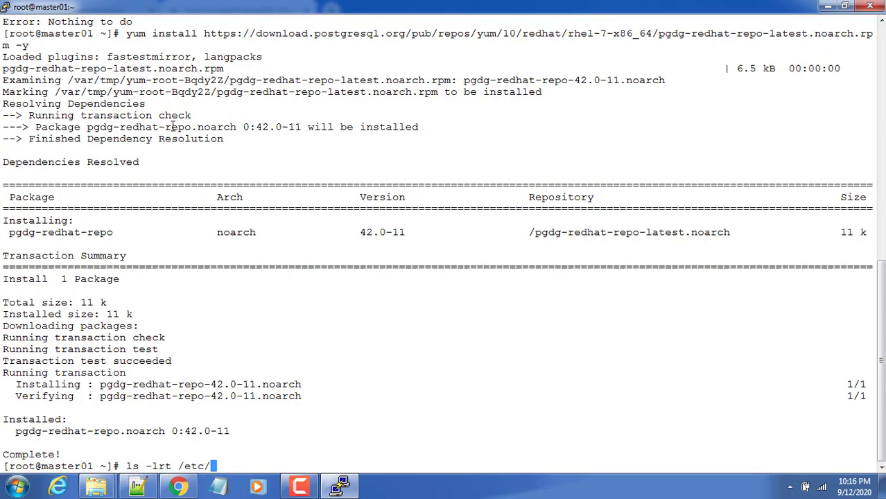
List /etc/yum.repos.d/ and try installing postgresql10, declining with n
type("yum")
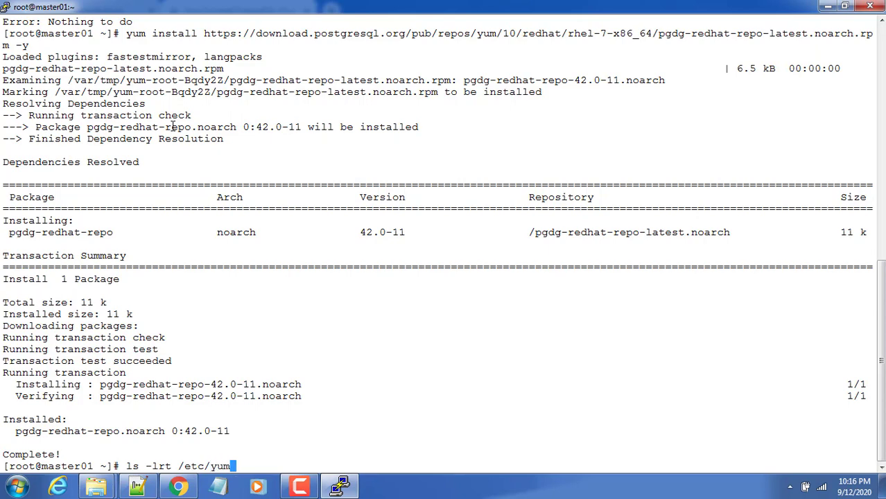
key("Return")
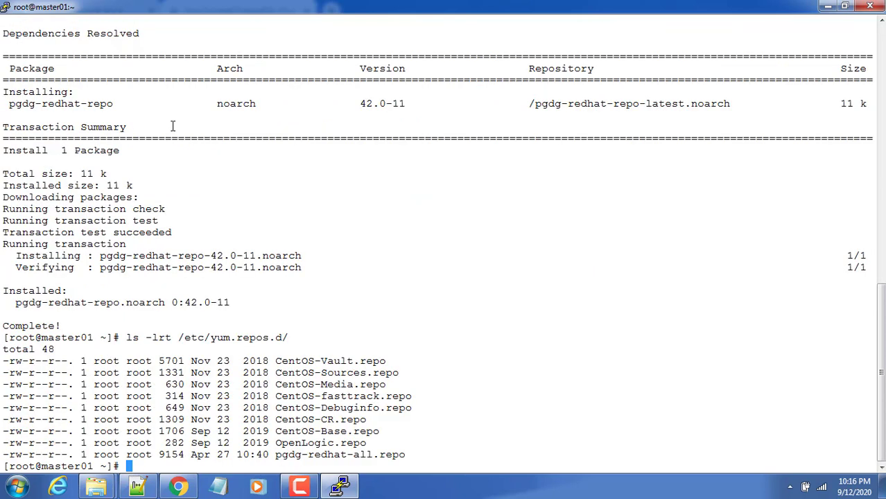
double_click(340, 454)
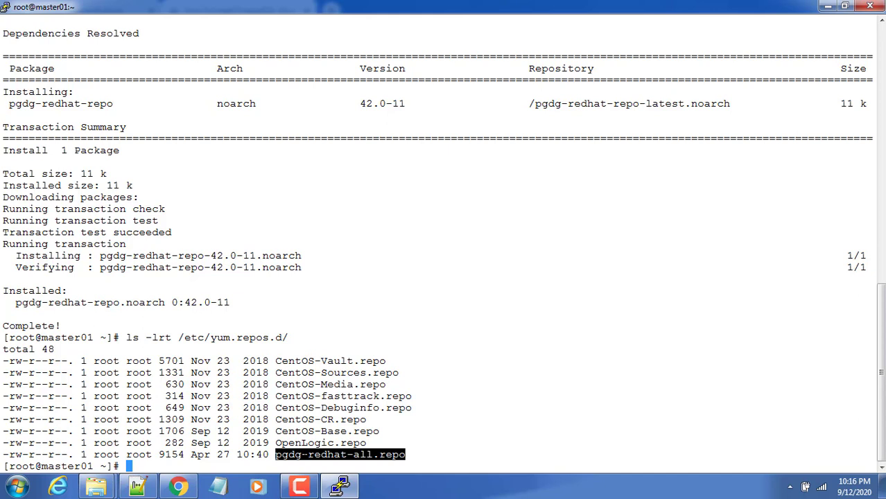
type("yum install https://download.postgresql.org/pub/repos/yum/10/redhat/rhel-7-x86_64/pgdg-redhat-repo-latest.noarch.rpm -y")
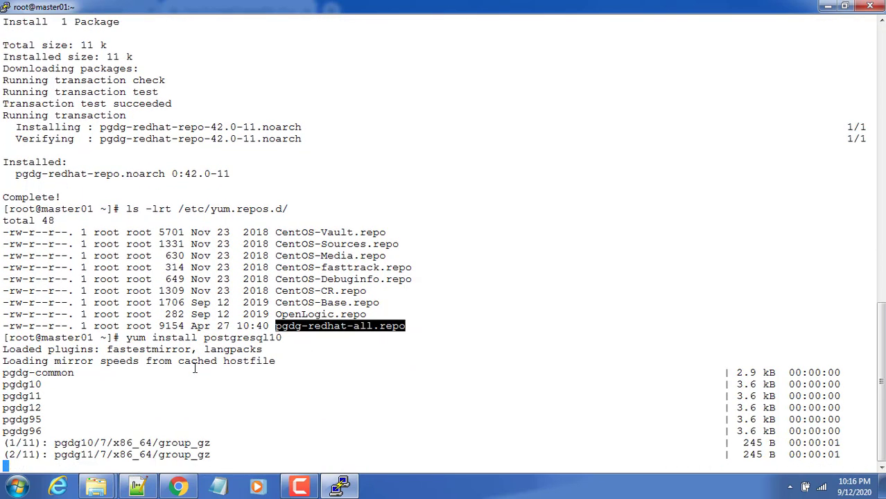
scroll("down", 3)
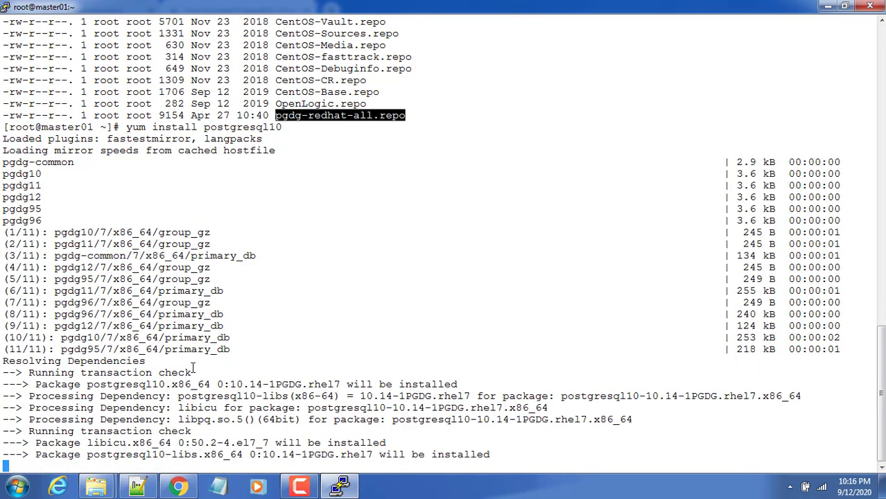
scroll("down", 3)
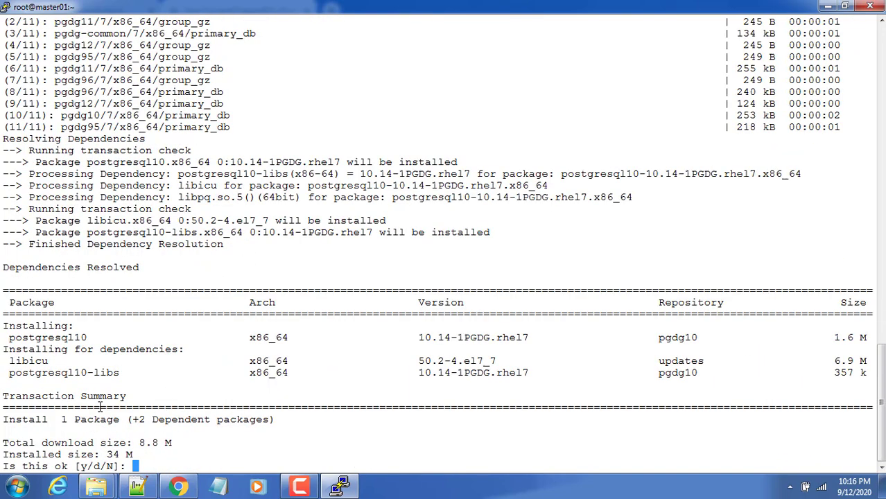
type("n")
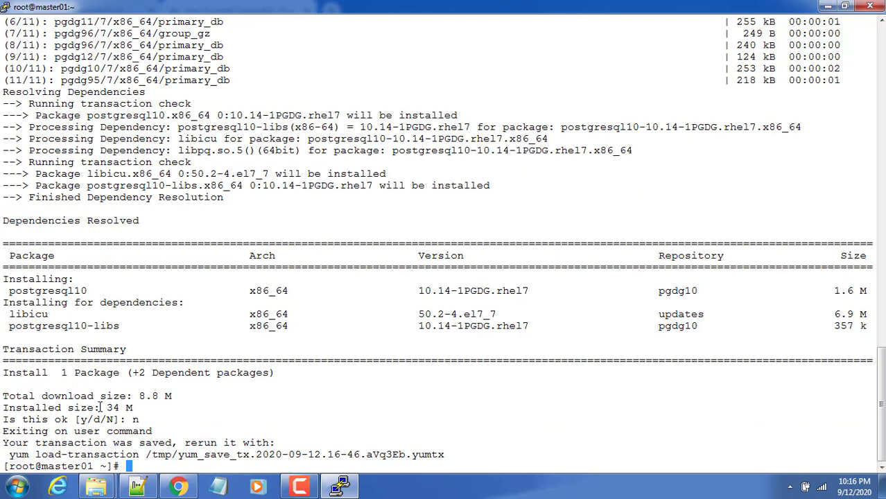
Print /etc/yum.repos.d/pgdg-redhat-all.repo and clear the terminal
type("cat /")
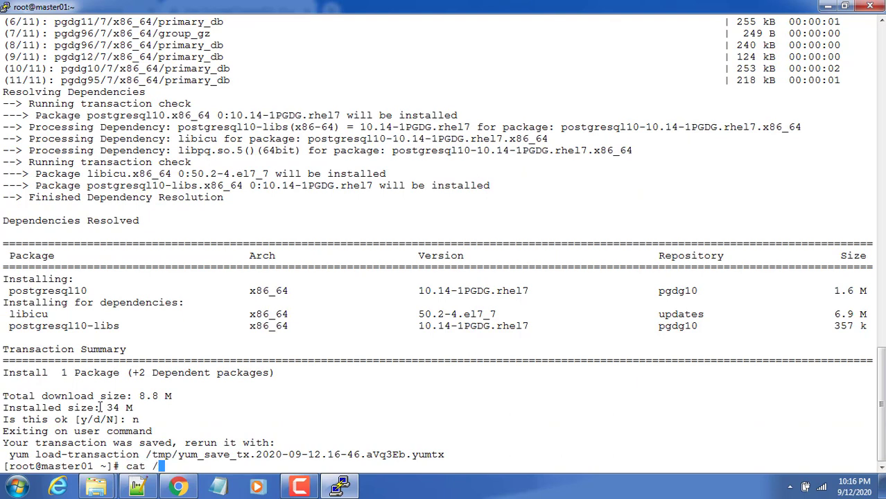
type("etc/")
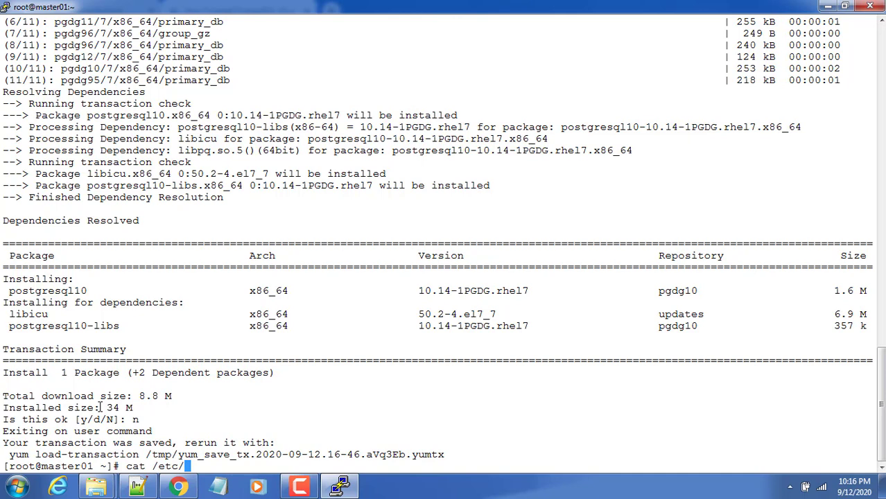
type("yum.repos.d/")
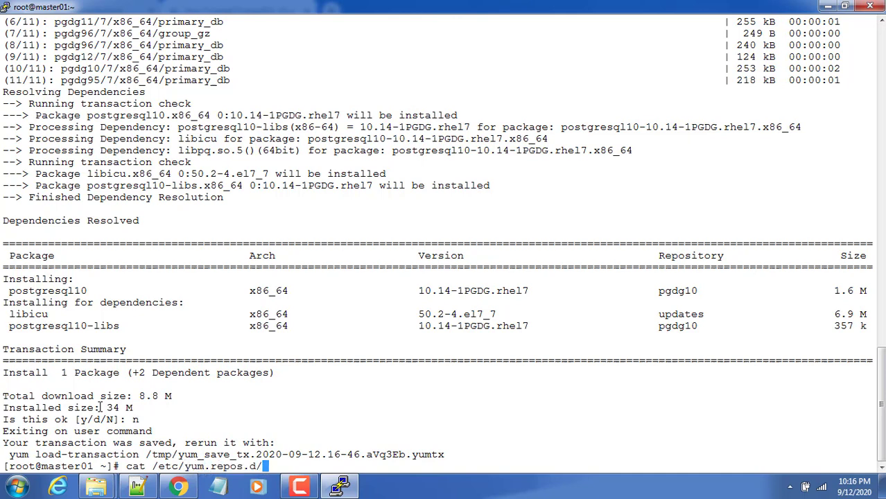
type("pgdg-redhat-all.repo")
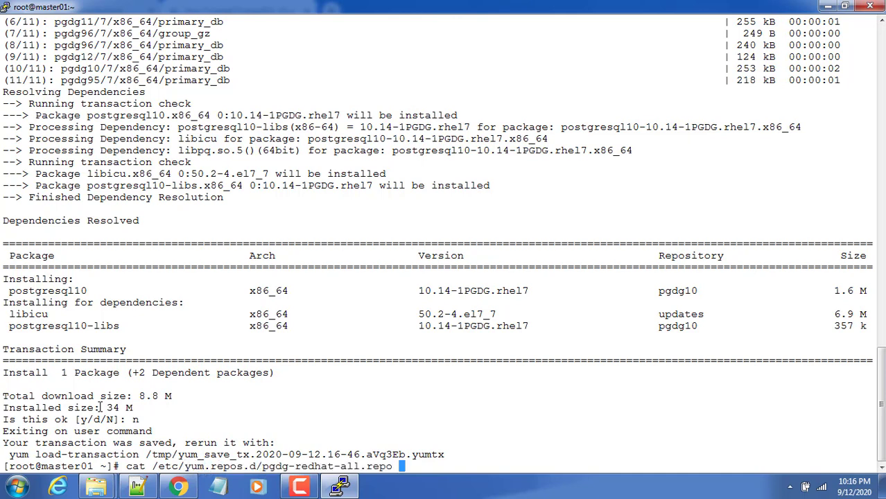
key("Return")
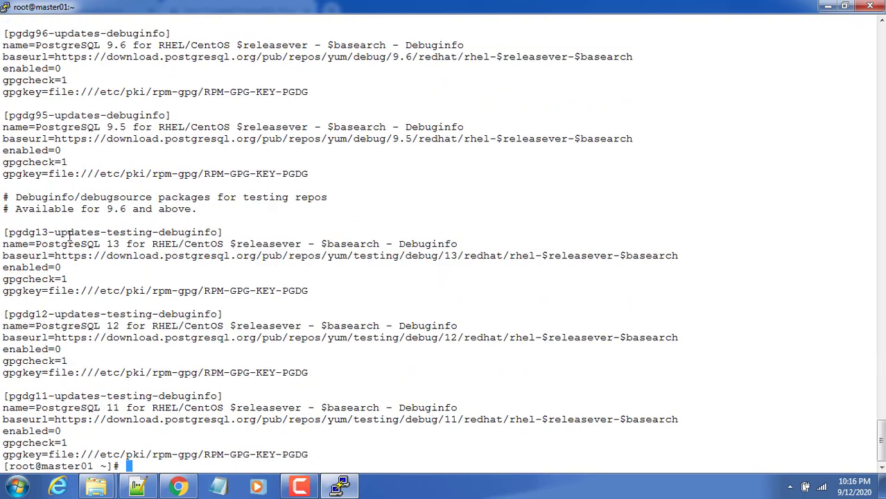
type("cle")
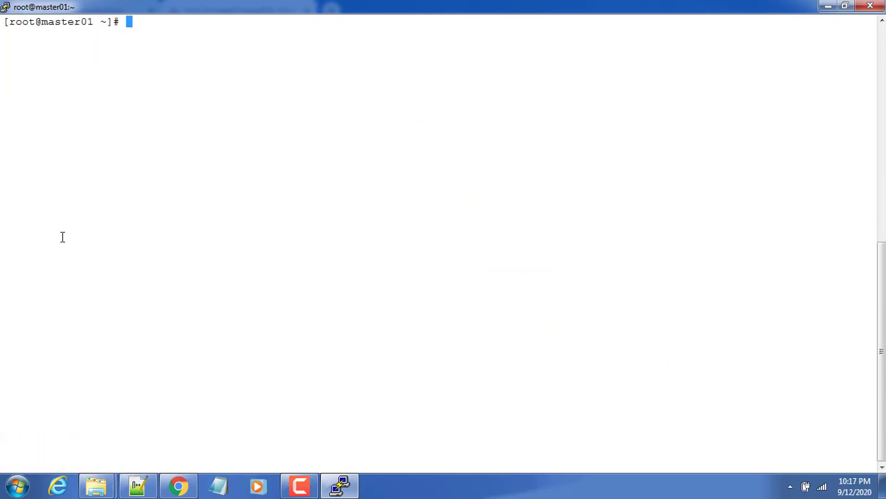
Run df -H and highlight the 34G /dev/sdb1 disk at /mnt/resource
type("df -H")
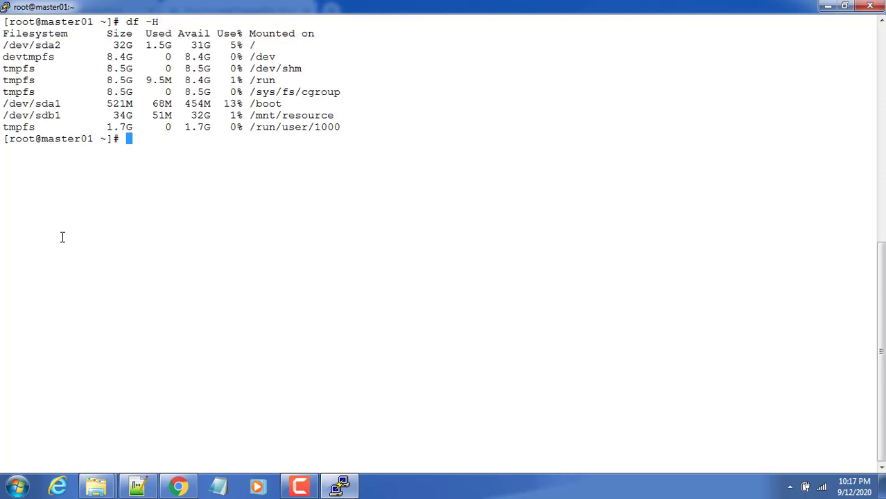
mouse_move(122, 199)
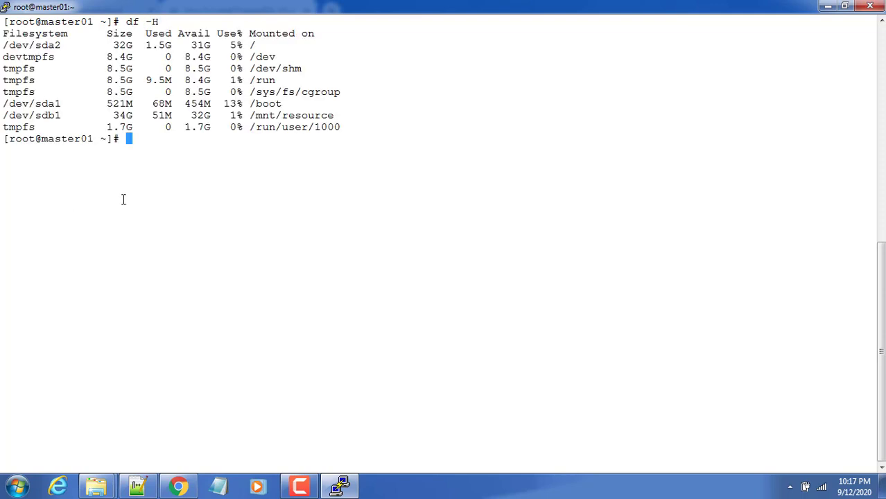
mouse_move(233, 123)
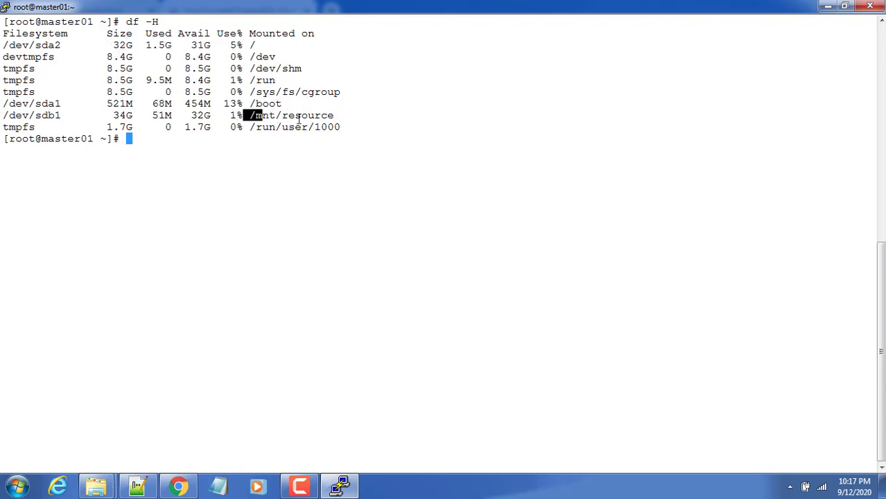
left_click_drag(247, 115, 332, 115)
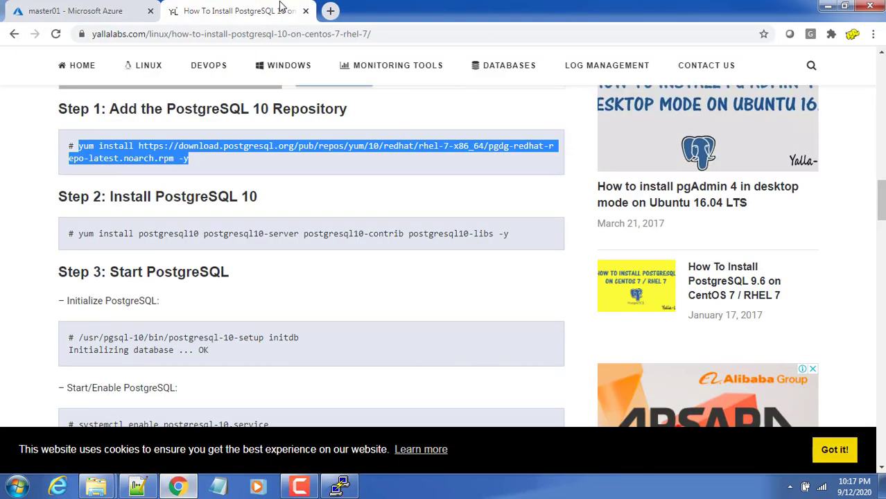
Open master01's Azure Disks page showing the 30 GiB OS and 64 GiB data disks
left_click(76, 10)
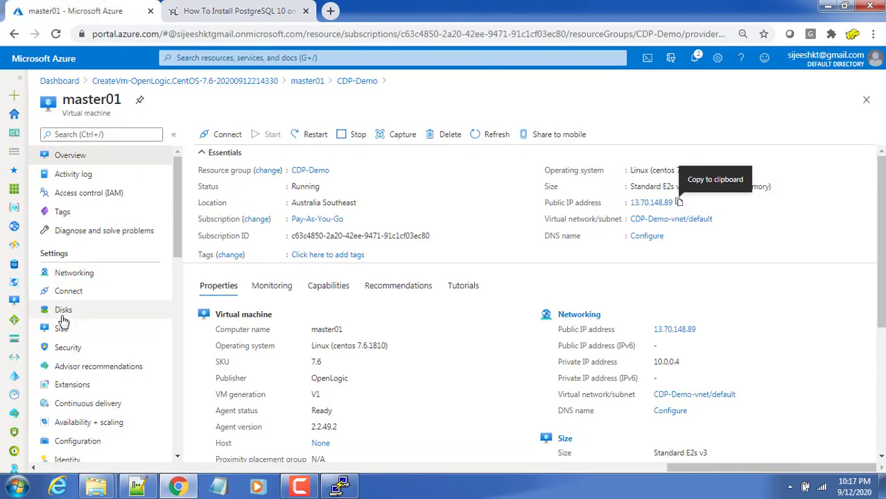
left_click(63, 310)
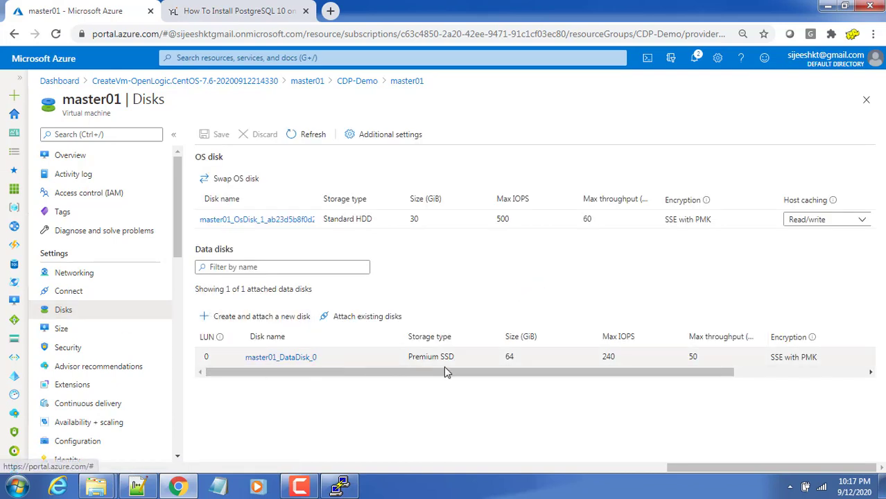
mouse_move(476, 381)
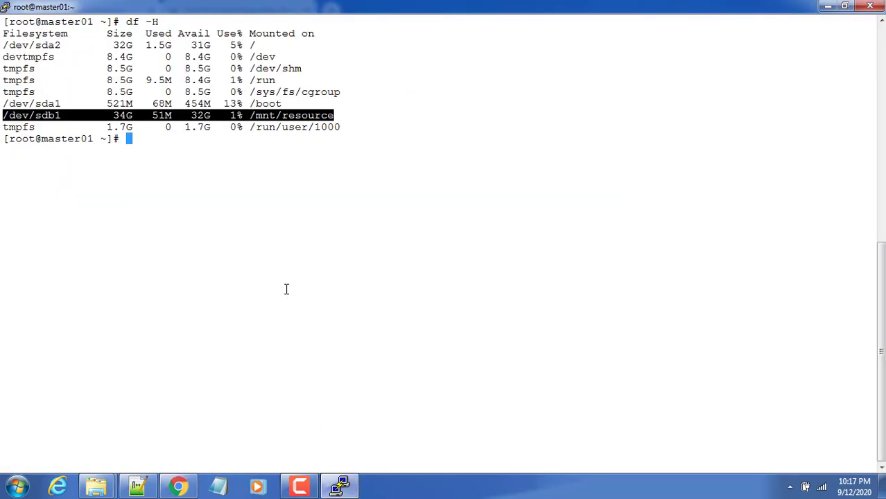
Create primary partition sdc1 spanning /dev/sdc with fdisk defaults, write, and verify with fdisk -l
type("fdisk  -l")
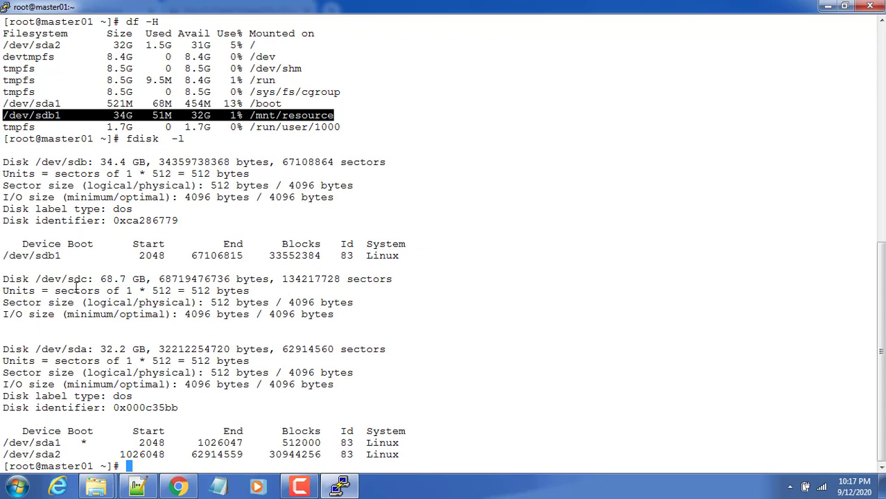
double_click(61, 278)
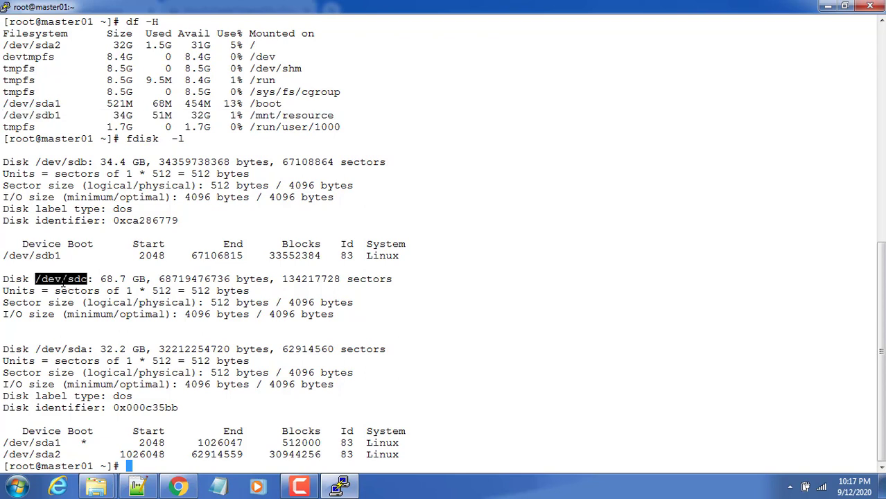
type("fdisk  /dev/sdc")
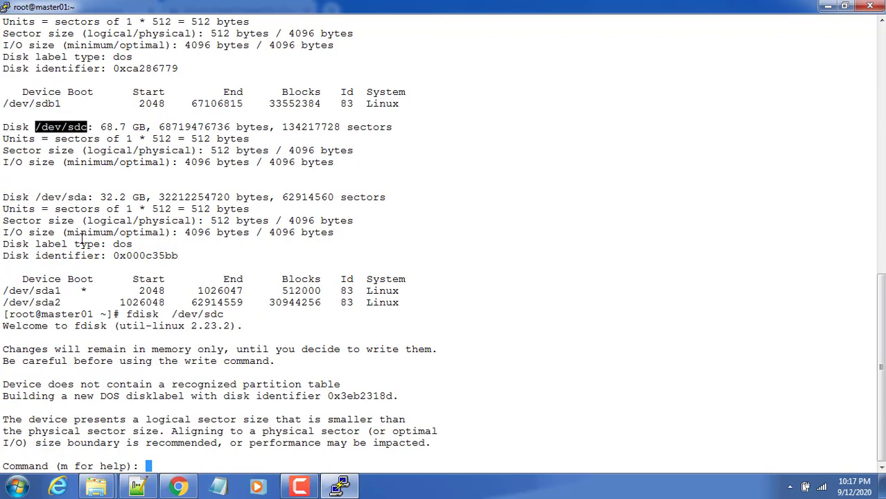
type("n")
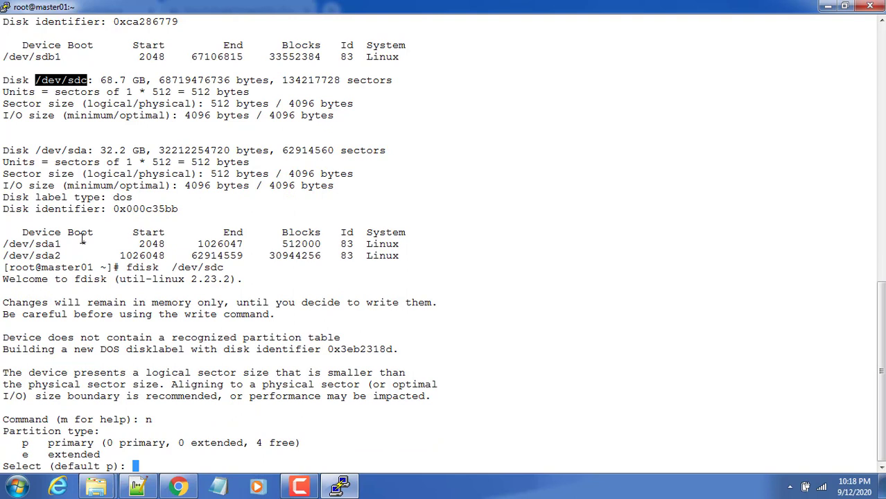
type("p")
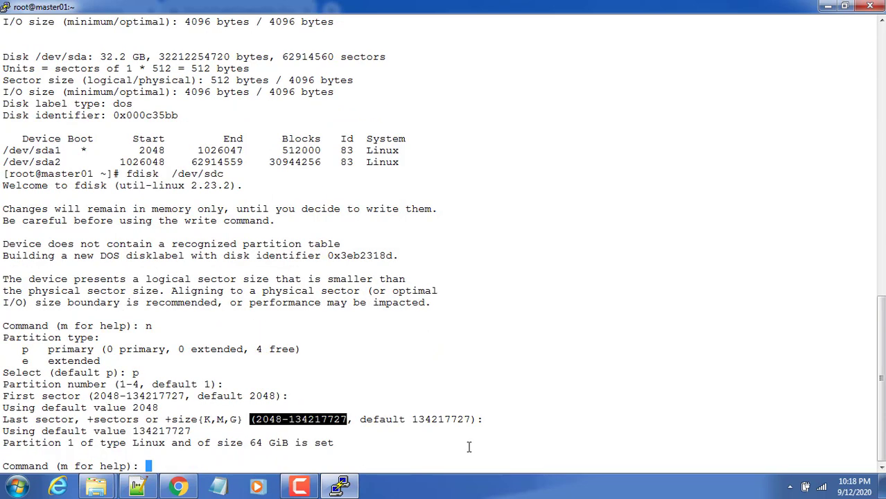
type("w")
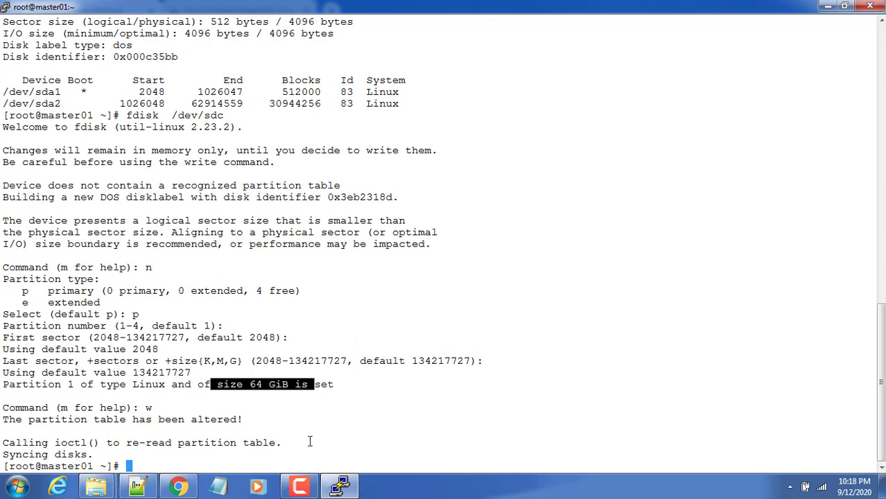
type("fdisk")
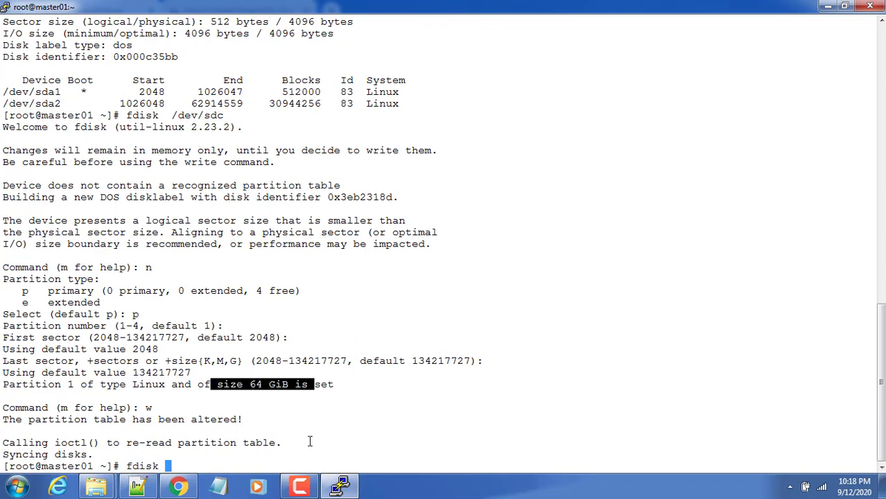
type("-l")
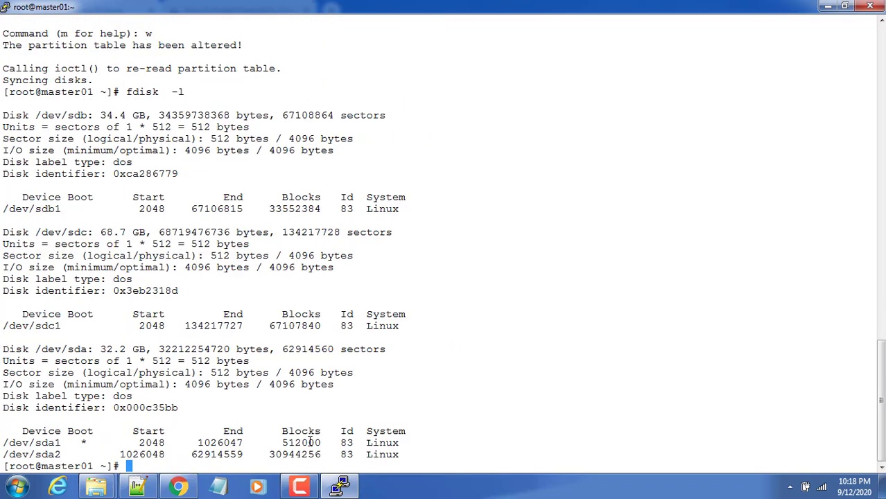
mouse_move(79, 356)
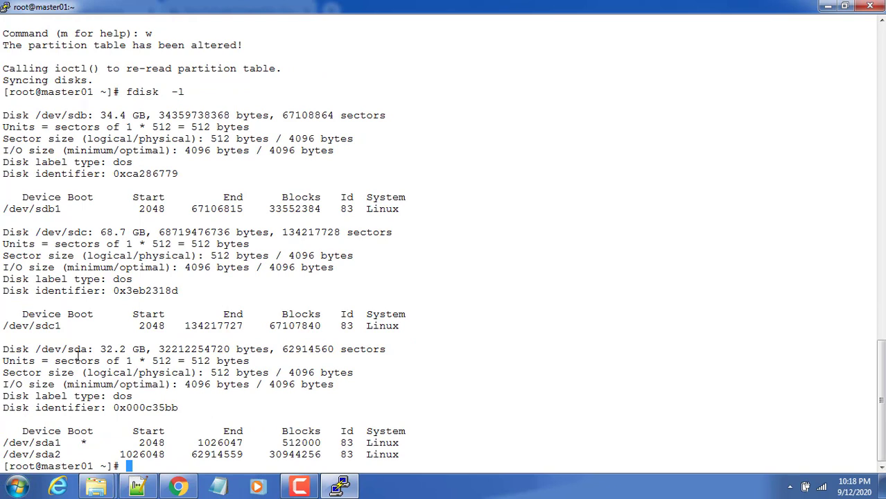
Run mount to see /dev/sdb1 ext4 on /mnt/resource, then clear the screen
double_click(31, 325)
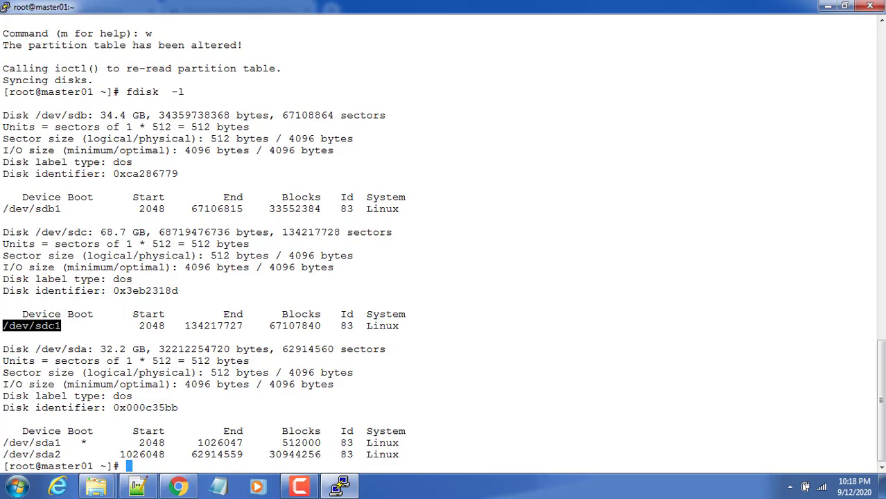
type("mount")
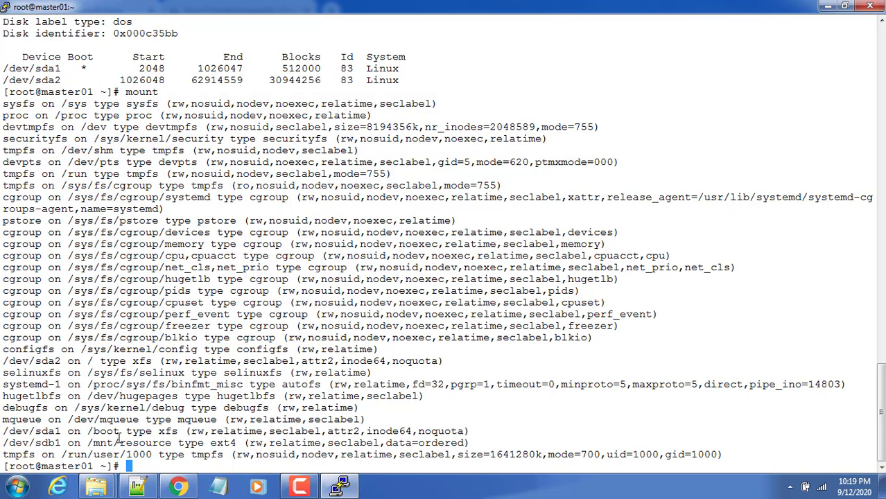
type("m")
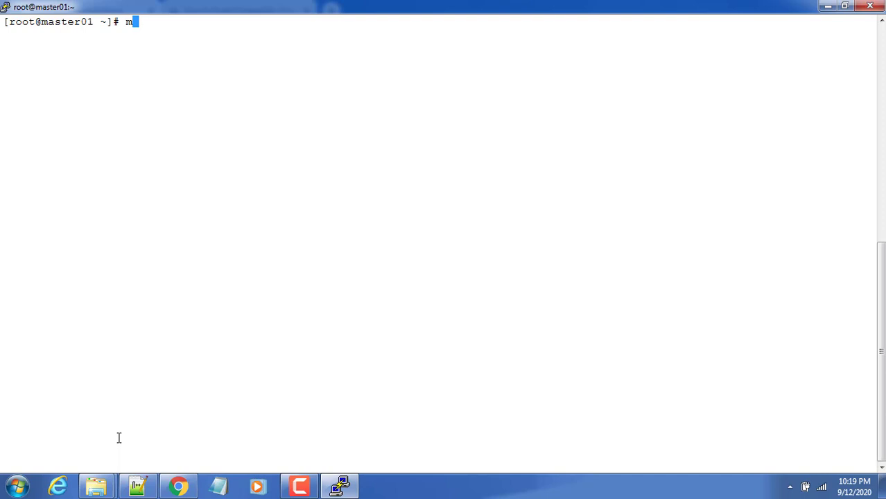
Format /dev/sdc1 as ext4 with mkfs.ext4 and copy the device name
type("kfs")
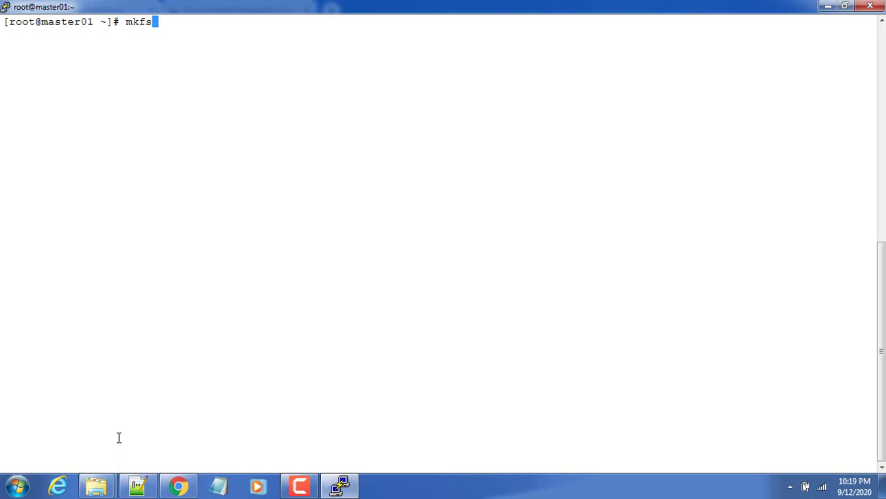
type(".ext")
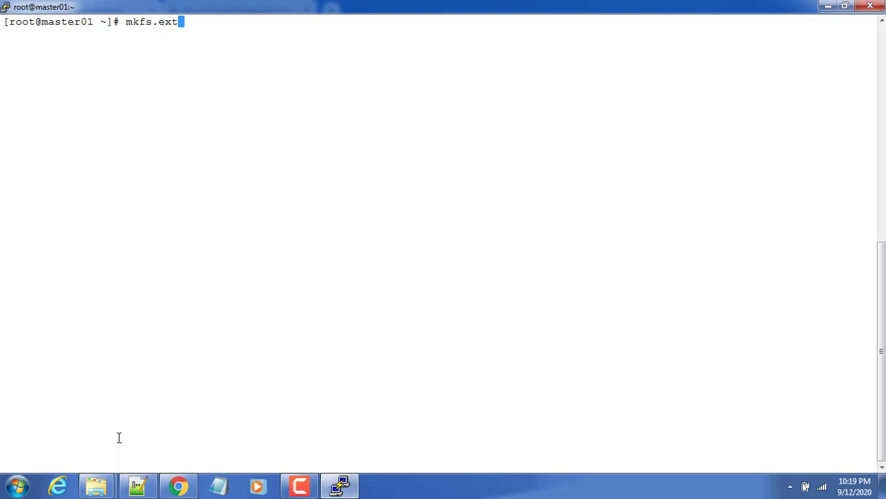
type("4 /dev/sdc1")
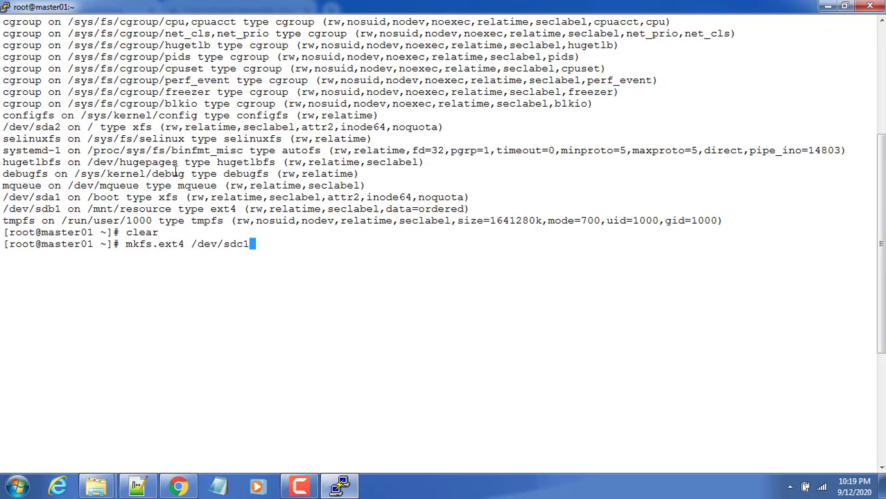
mouse_move(274, 203)
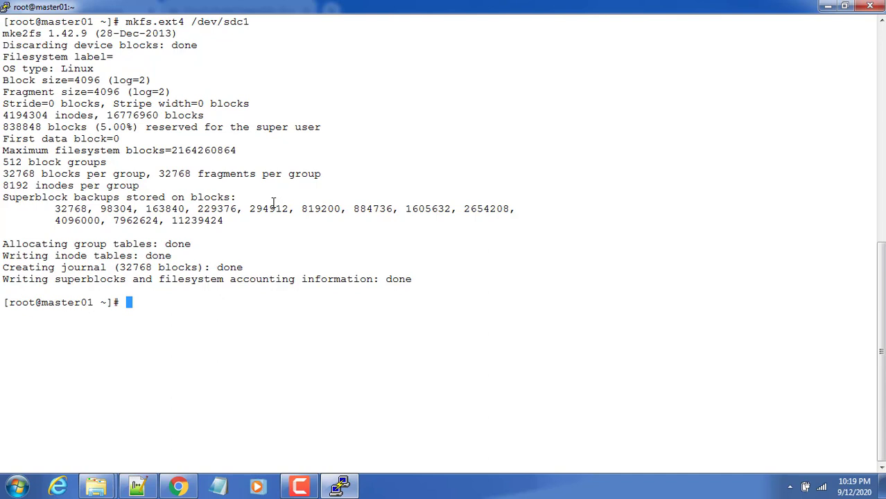
mouse_move(235, 22)
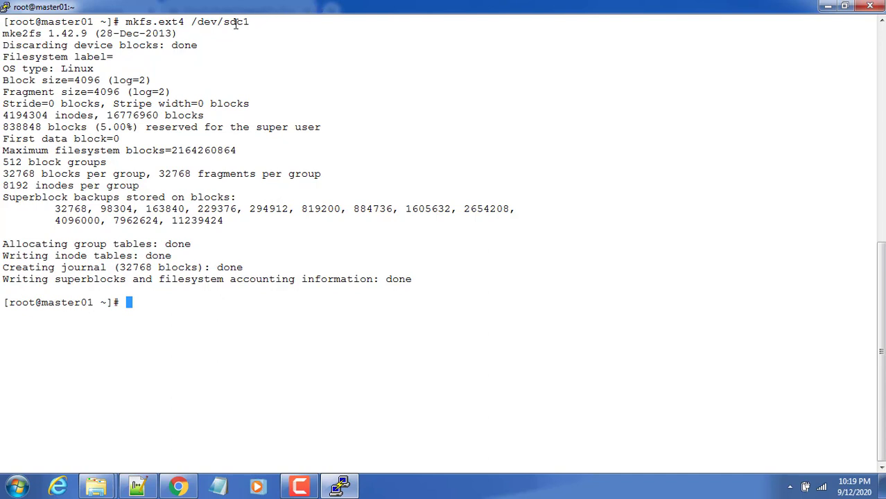
double_click(221, 21)
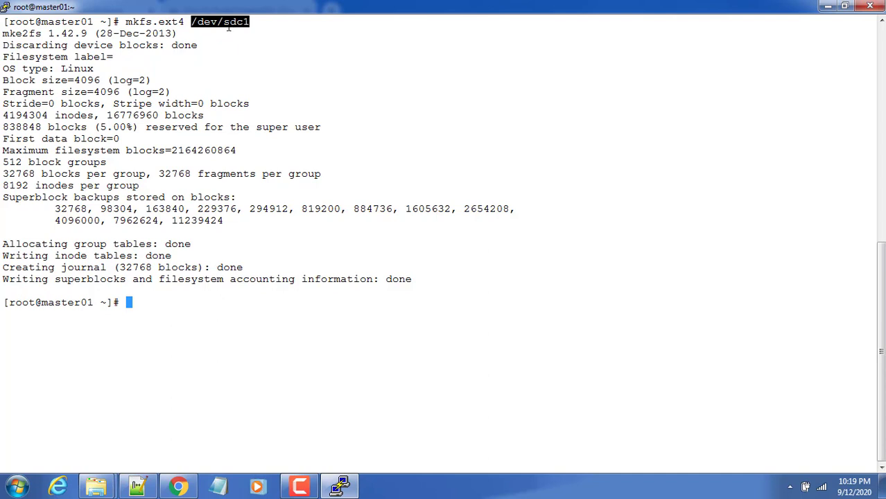
type("m")
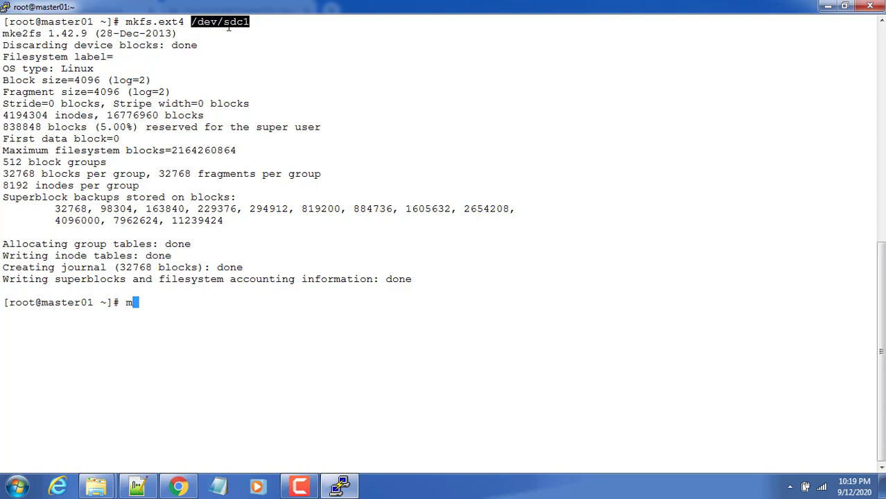
Create the /opt/cloudera directory and list the /etc/mtab entries
type("kdir -p /")
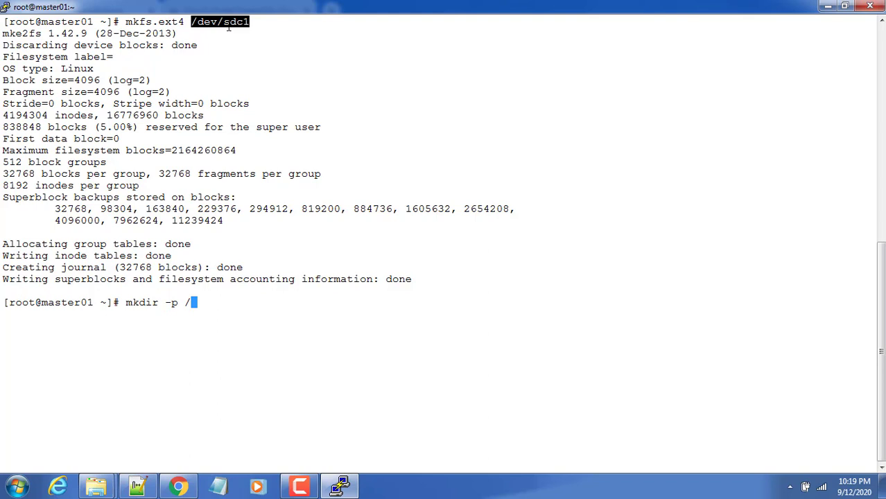
type("opt/cloudera")
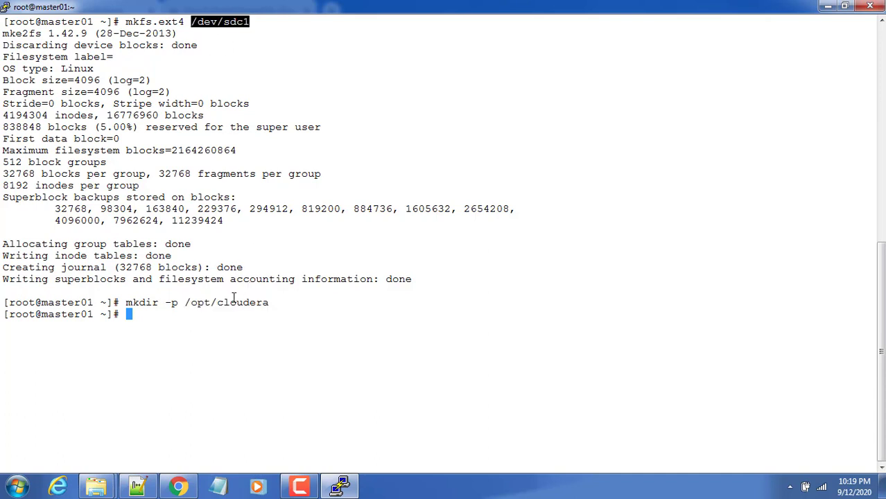
type("cat")
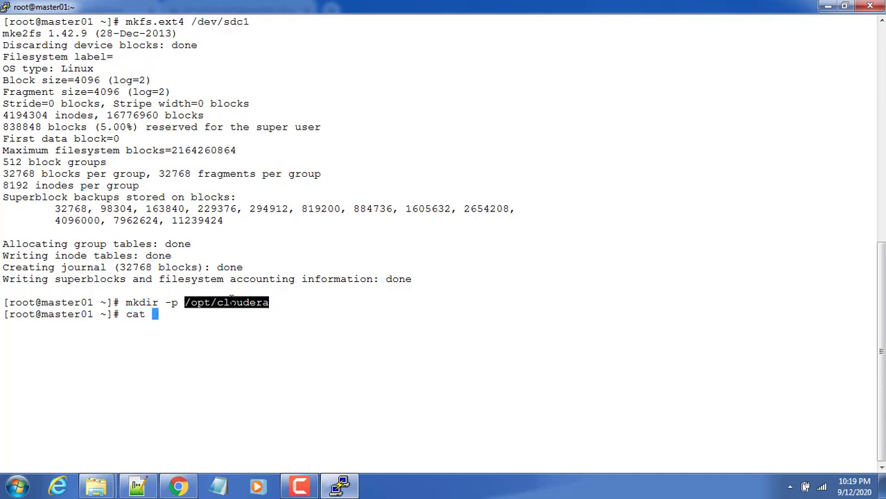
type("/etc/mtab")
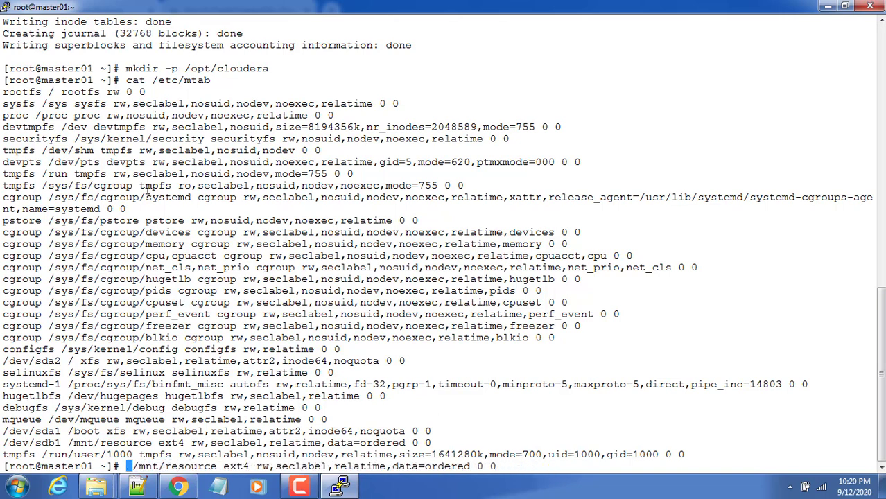
Draft a mount line using /dev/sdc1 and /opt/cloudera from an mtab entry
type("/dev/sdc1")
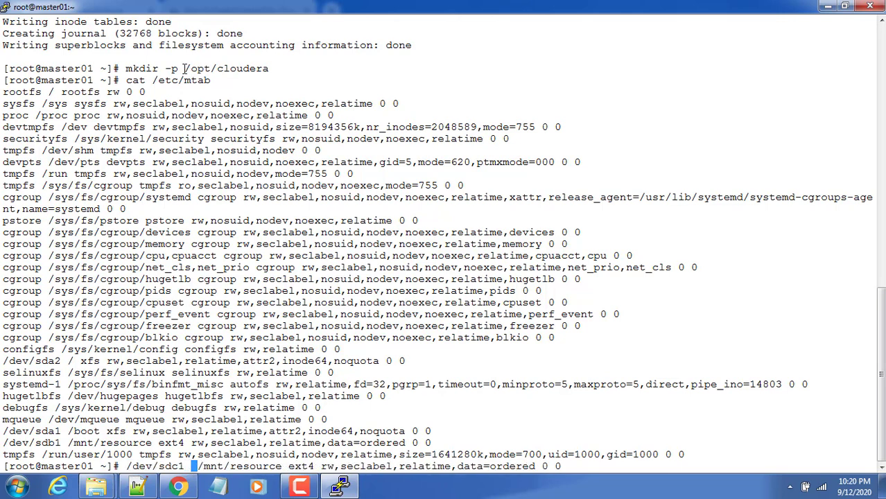
double_click(224, 68)
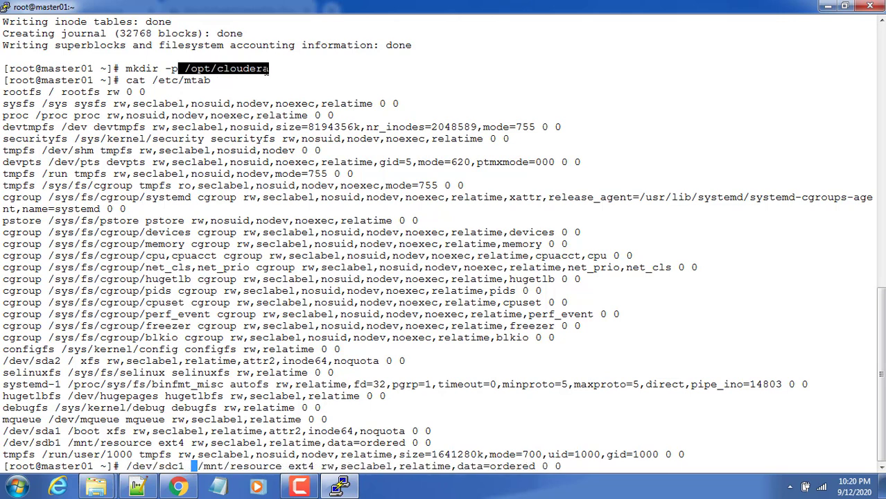
type("/opt/cloudera")
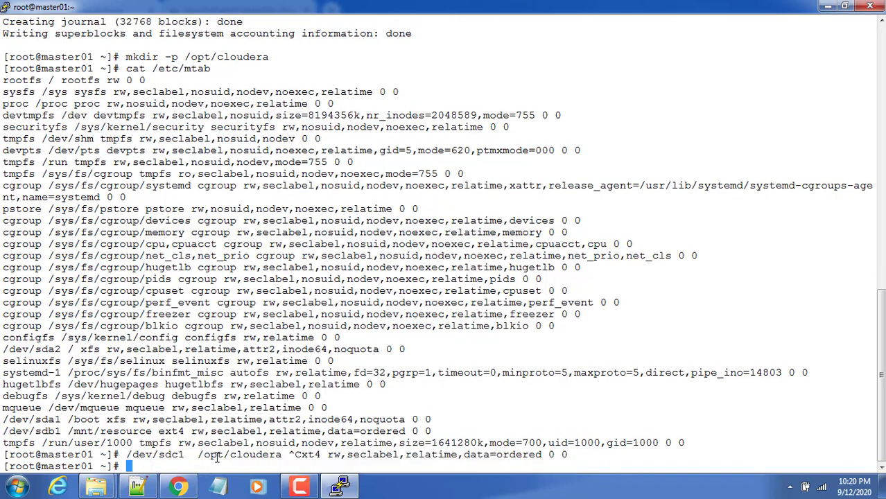
type("vim")
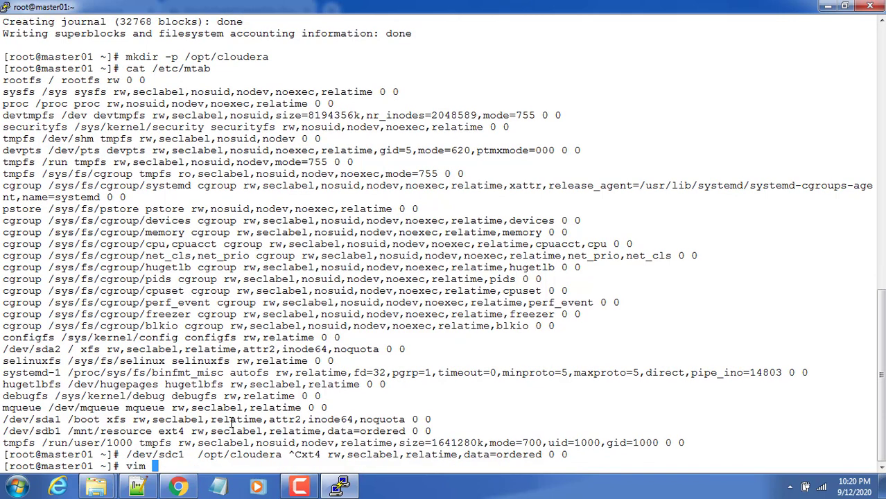
Append '/dev/sdc1 /opt/cloudera ext4 rw,seclabel,relatime,data=ordered 0 0' to /etc/fstab in vim
type("/etc/f")
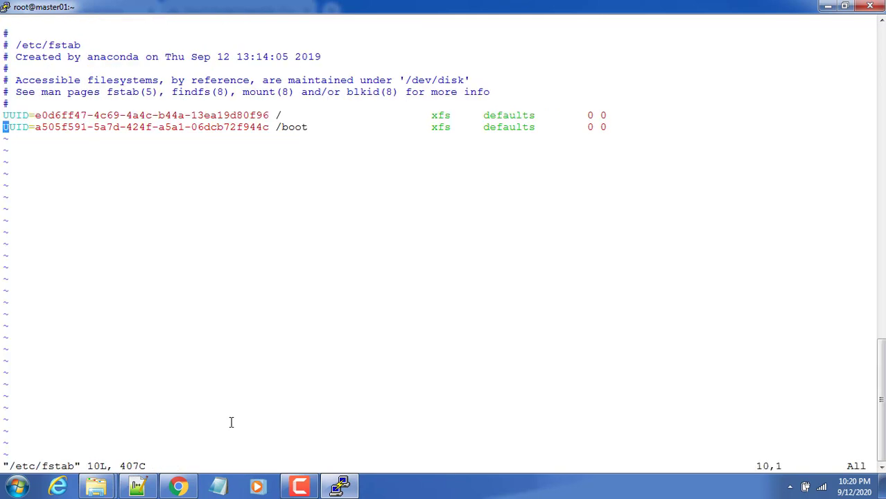
key("o")
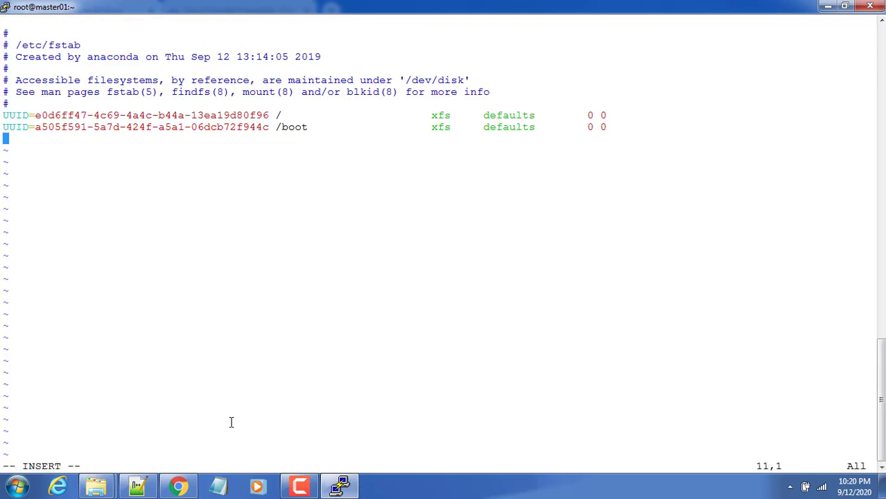
type("/dev/sde1  /opt/cloudera  ext4 rw,seclabel,relatime,data=ordered 0 0")
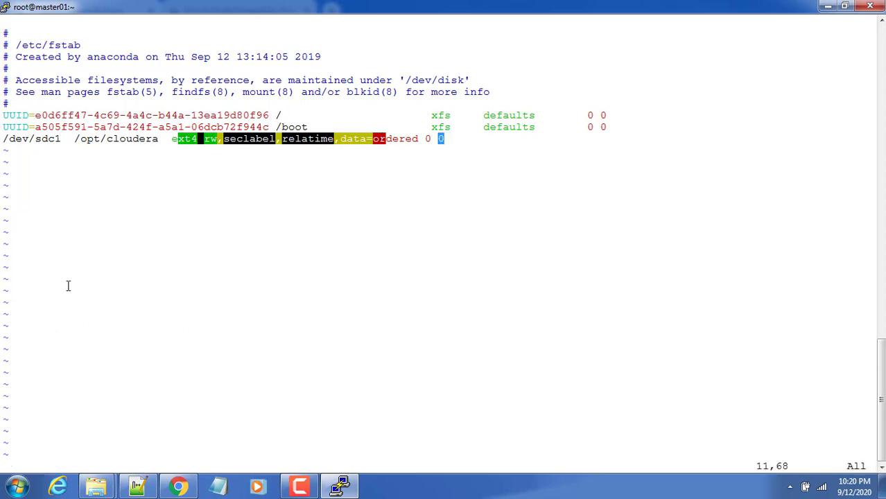
mouse_move(6, 218)
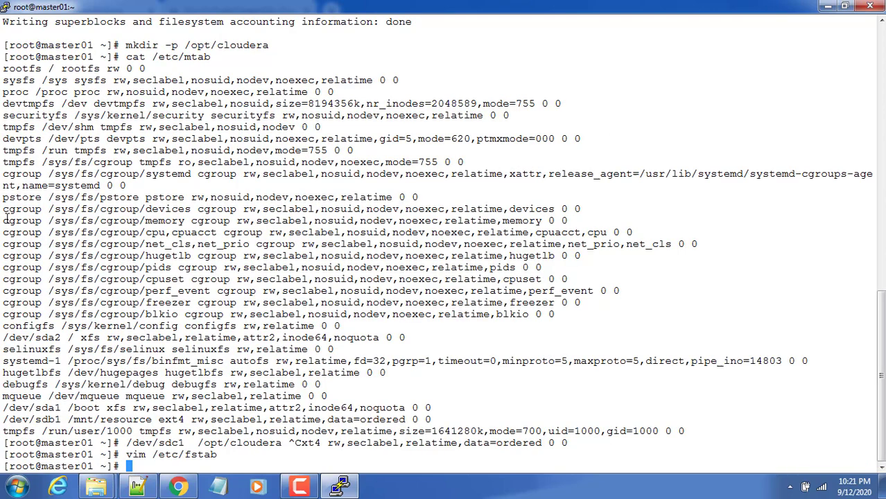
Run mount -a, then check mount and df -H for /opt/cloudera with 64G available
type("clear")
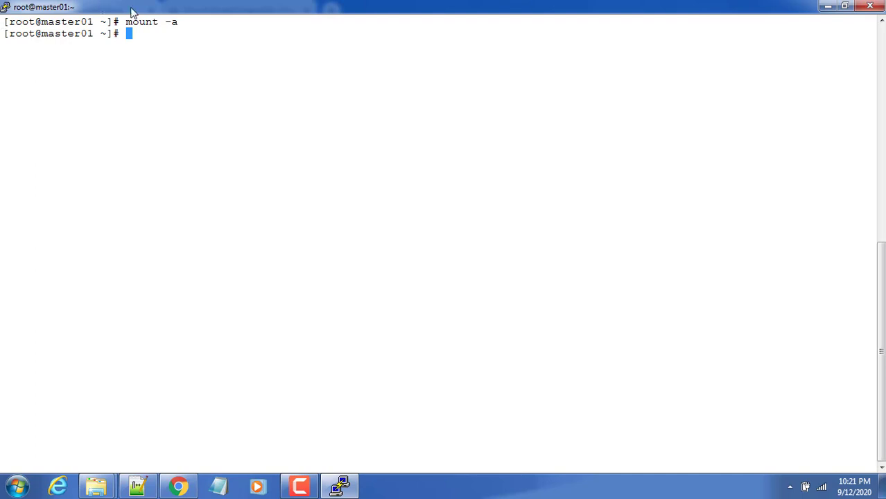
double_click(140, 21)
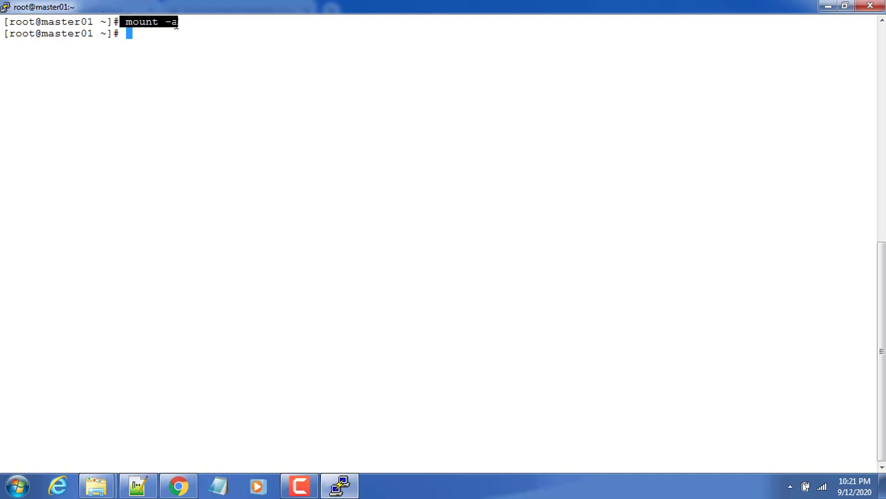
type("mount")
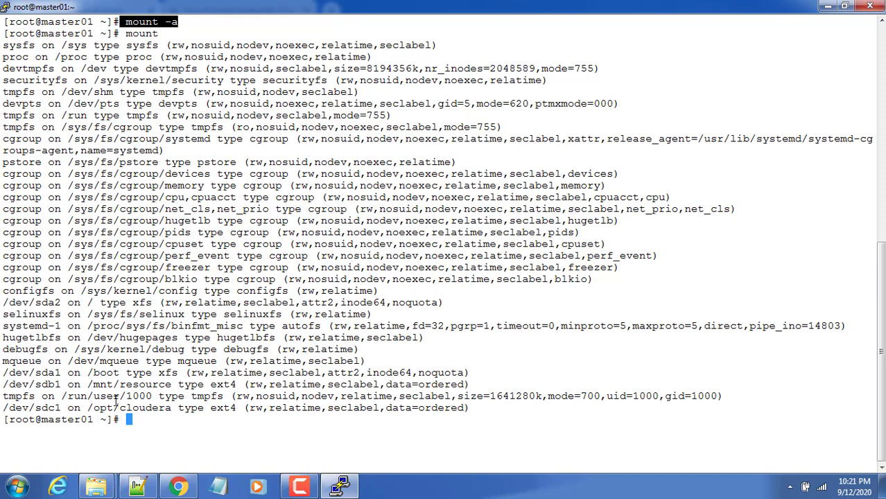
double_click(131, 408)
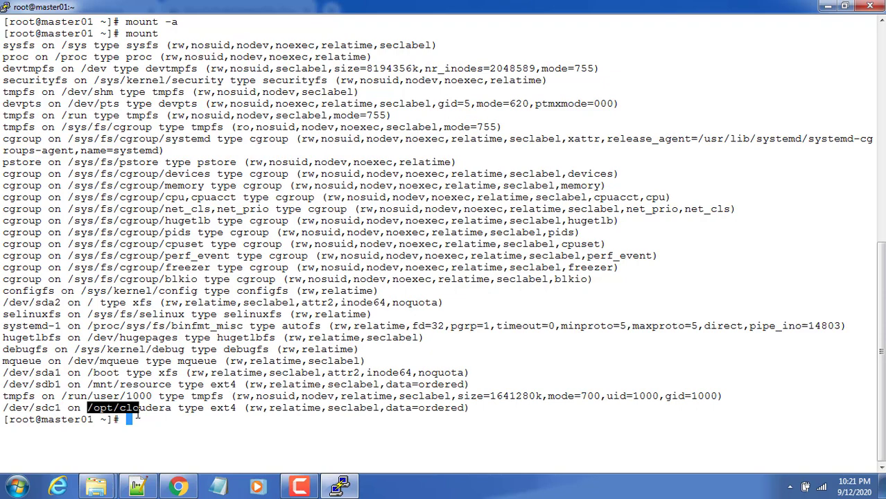
type("df -H")
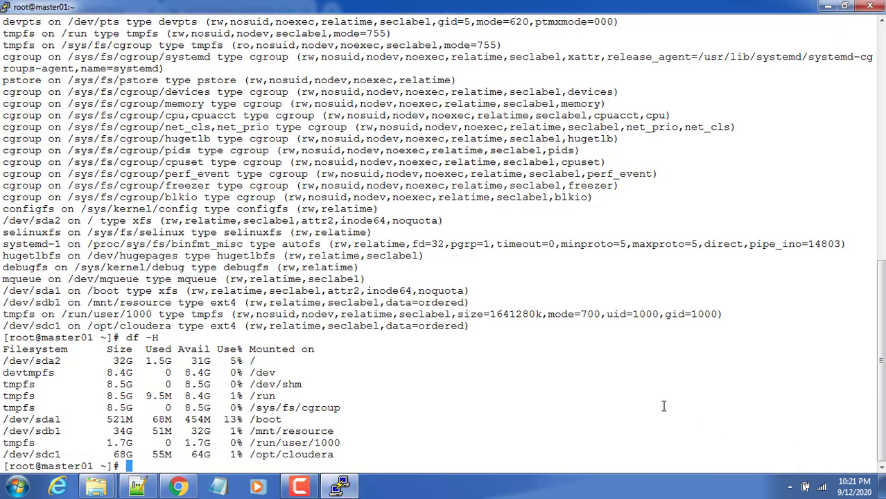
Reboot master01 and dismiss PuTTY's connection-closed error
type("reb")
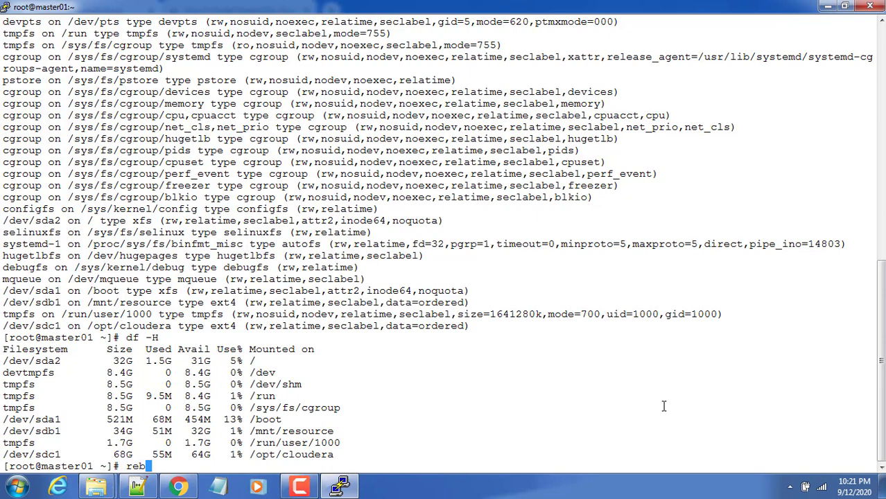
type("oot")
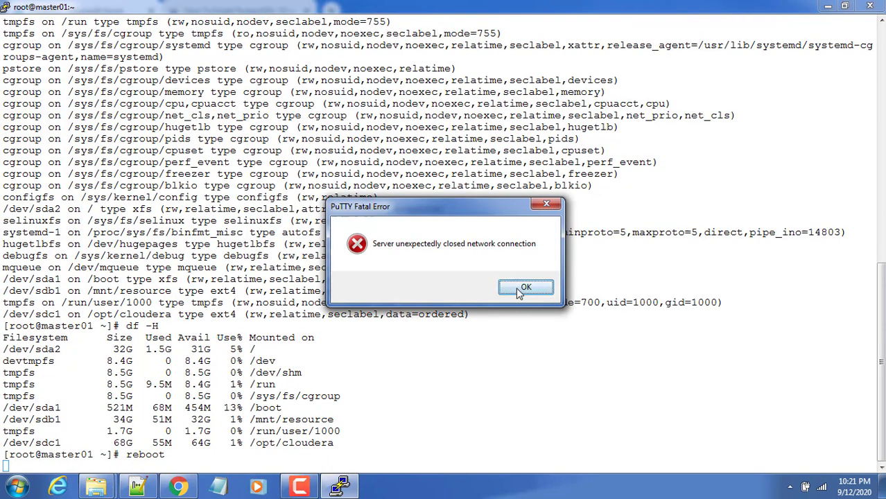
left_click(526, 287)
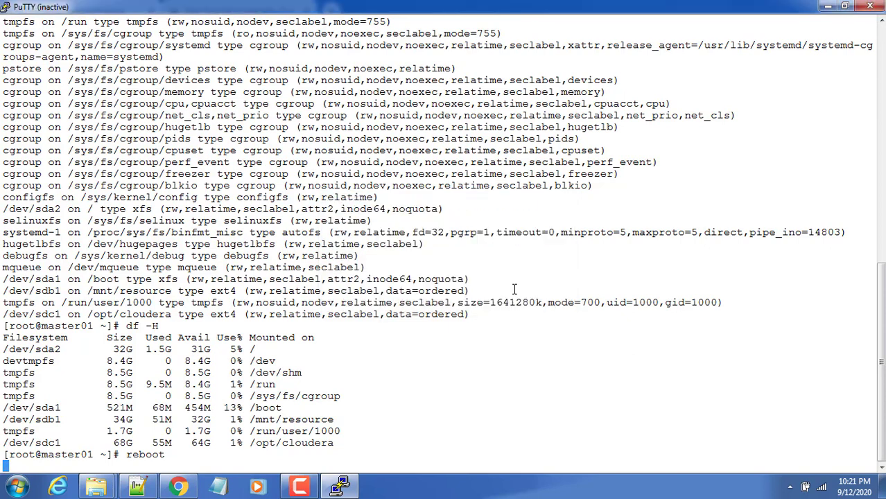